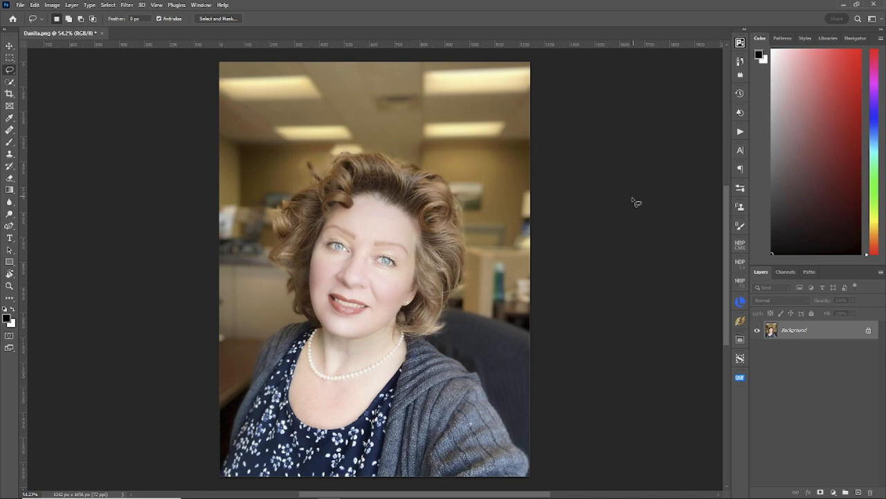
{"action": "mouse_move", "coordinate": [624, 204]}
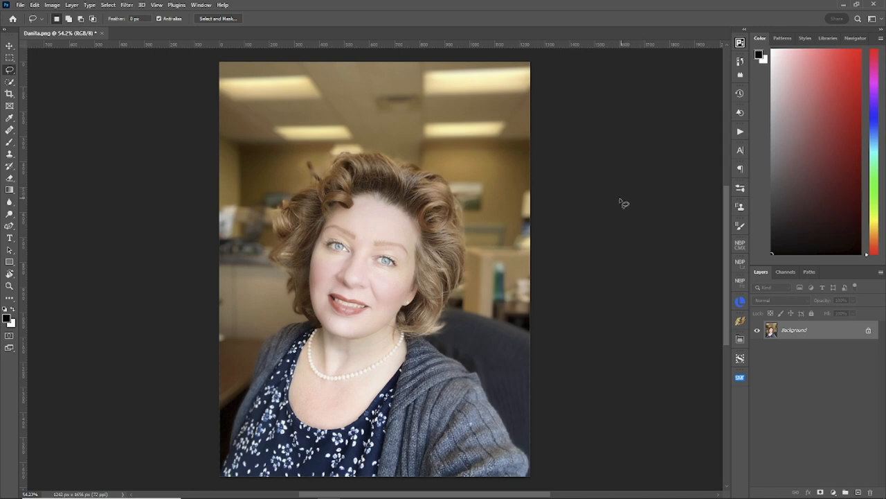
{"action": "mouse_move", "coordinate": [629, 211]}
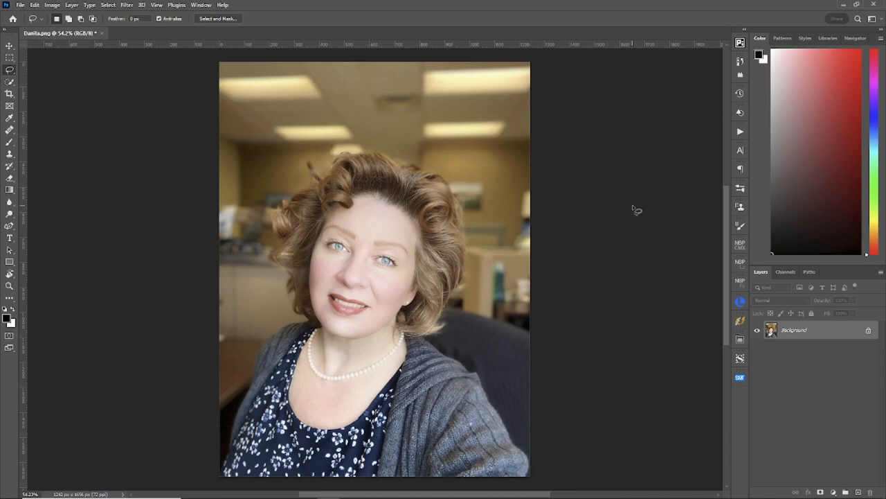
{"action": "mouse_move", "coordinate": [652, 205]}
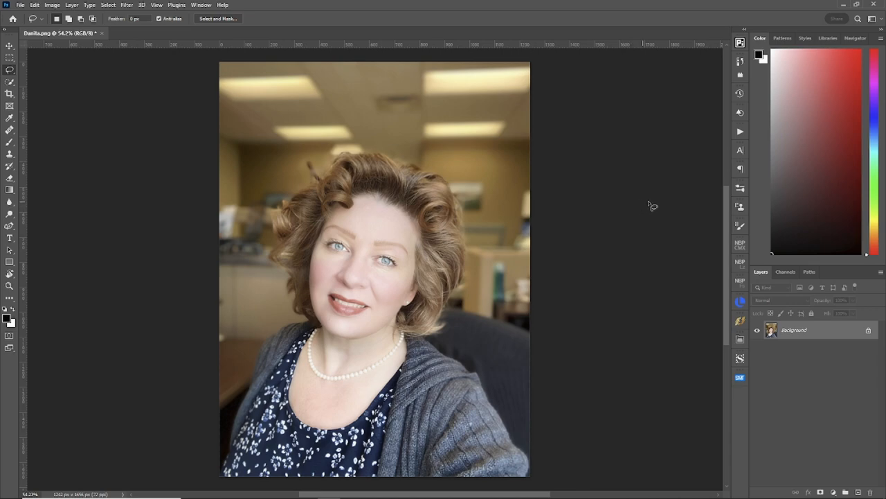
Duplicate the portrait's Background layer into Layer 1 and launch Camera Raw on it
{"action": "key", "text": "ctrl"}
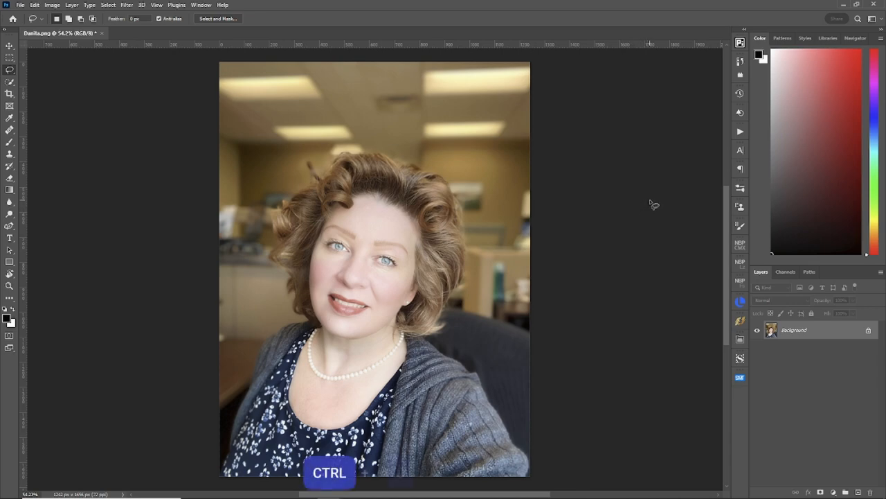
{"action": "key", "text": "ctrl+j"}
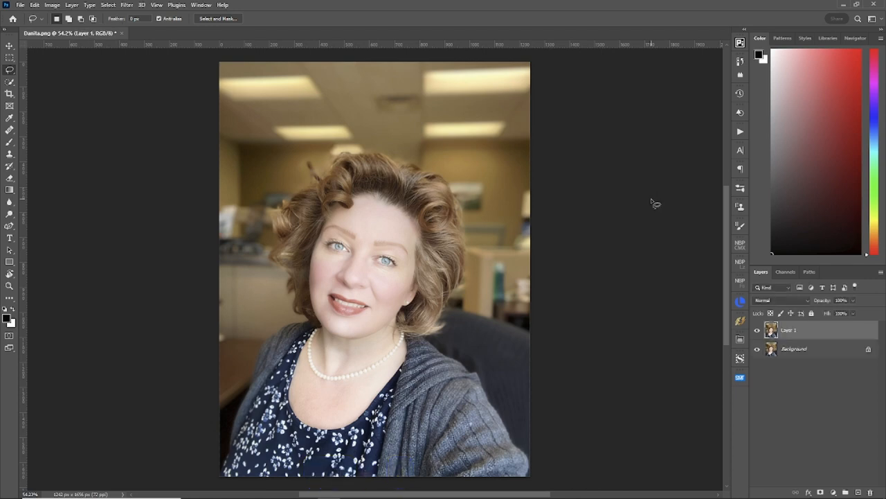
{"action": "key", "text": "alt+l+s+s"}
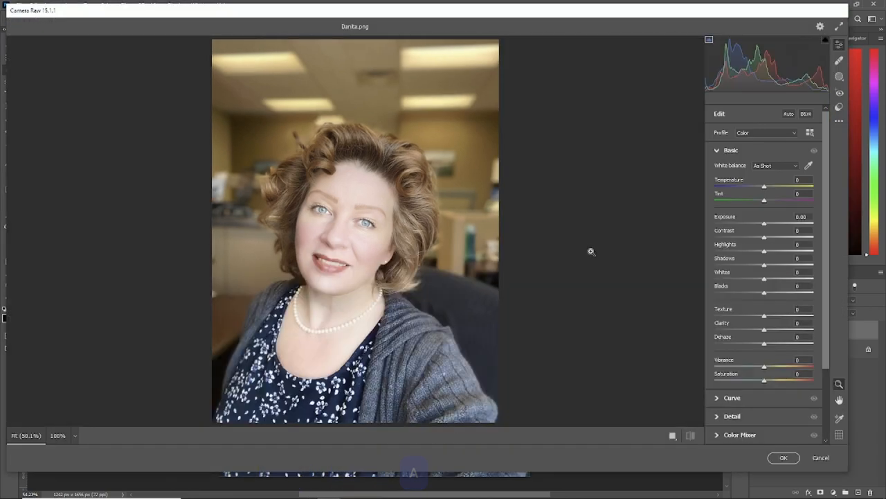
{"action": "mouse_move", "coordinate": [575, 244]}
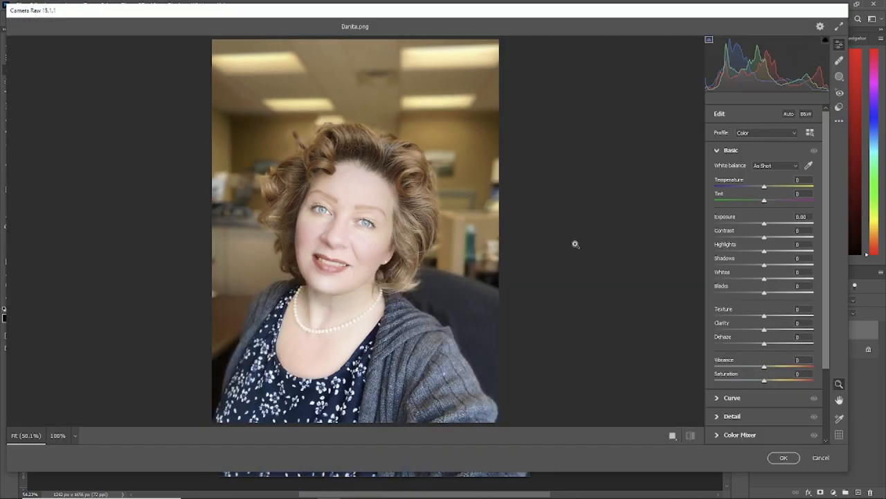
{"action": "mouse_move", "coordinate": [617, 151]}
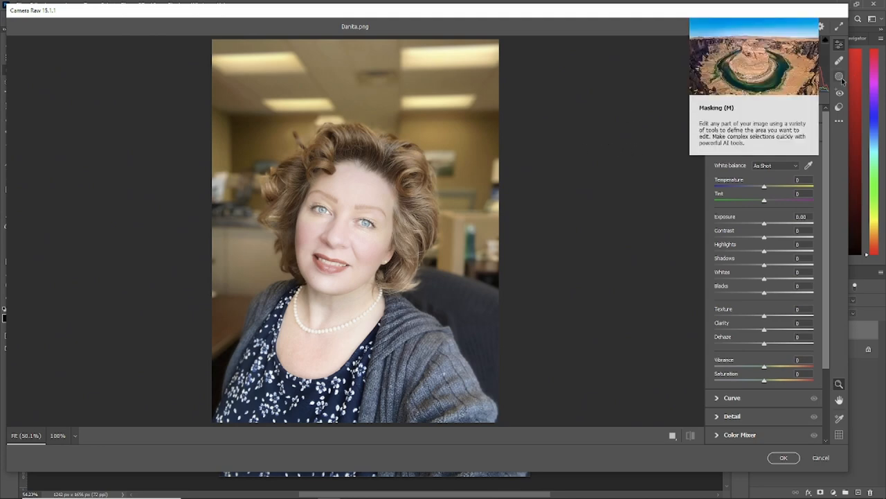
Create separate Select People masks for Person 1, including hair, teeth, lips, and iris and pupil
{"action": "left_click", "coordinate": [839, 76]}
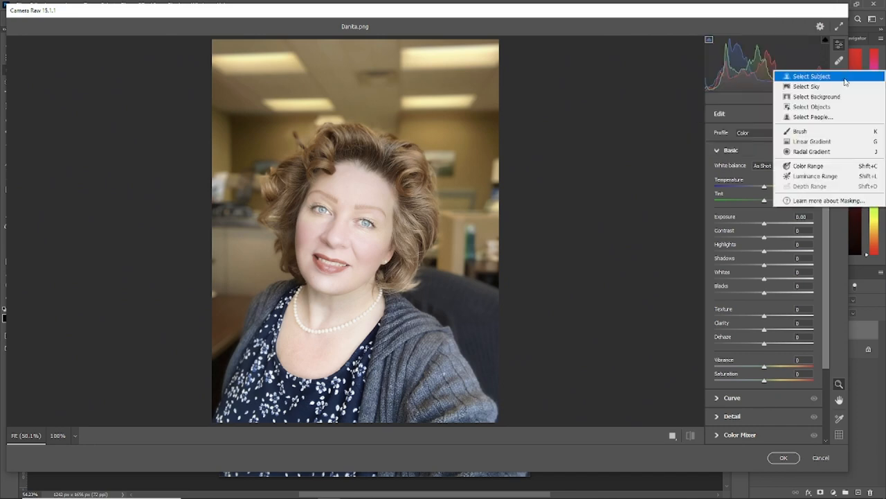
{"action": "mouse_move", "coordinate": [826, 116]}
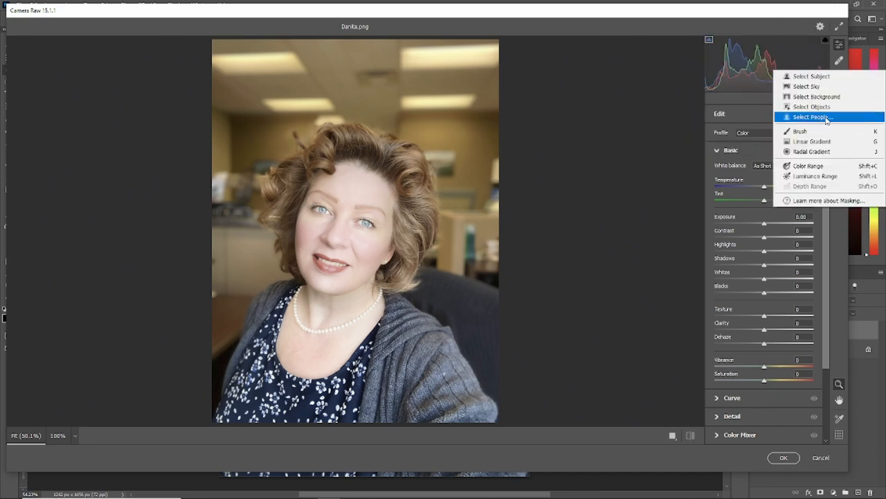
{"action": "left_click", "coordinate": [813, 116]}
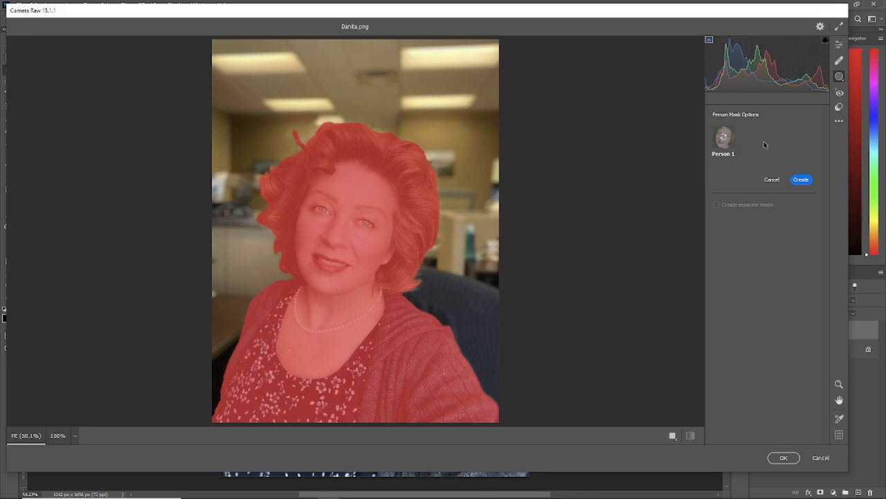
{"action": "left_click", "coordinate": [724, 137]}
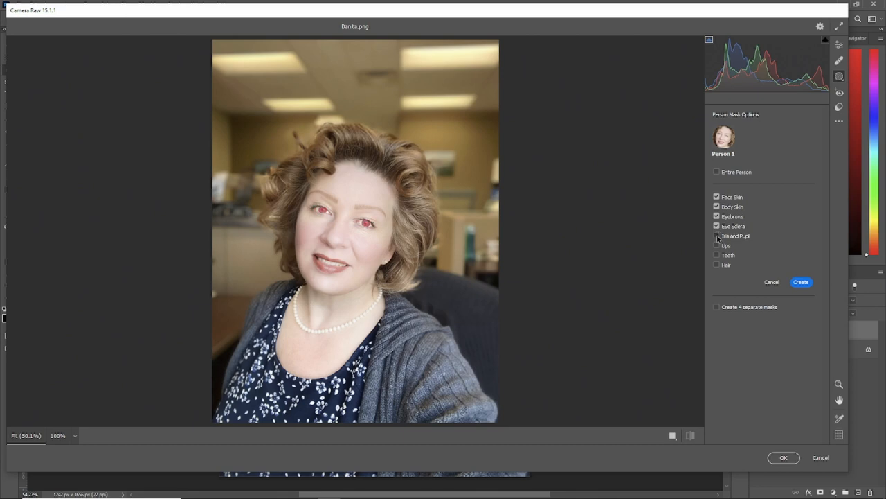
{"action": "left_click", "coordinate": [717, 265]}
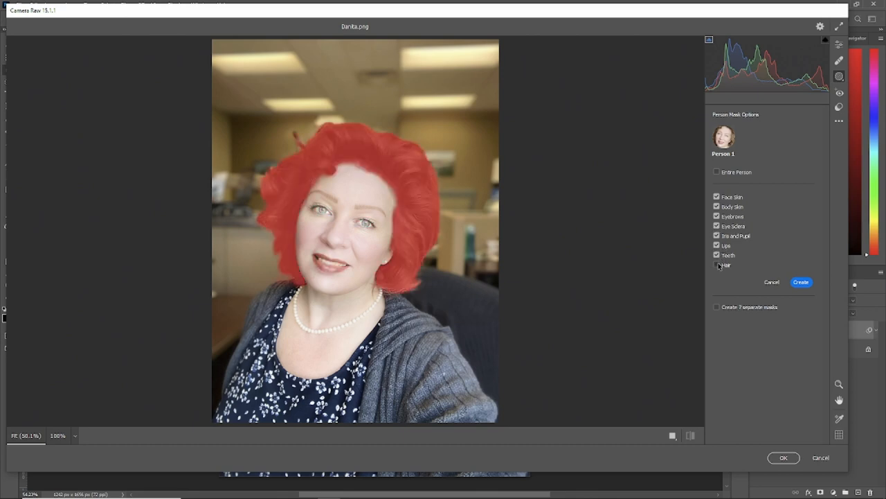
{"action": "left_click", "coordinate": [717, 265]}
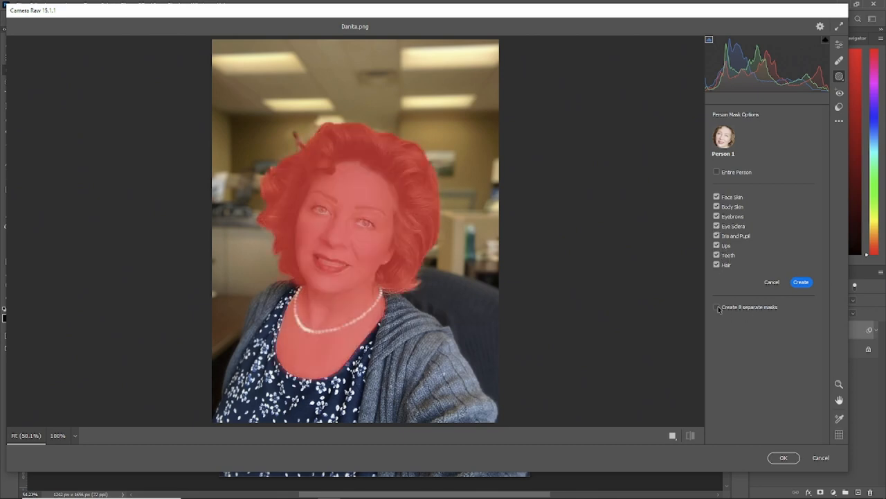
{"action": "left_click", "coordinate": [717, 307]}
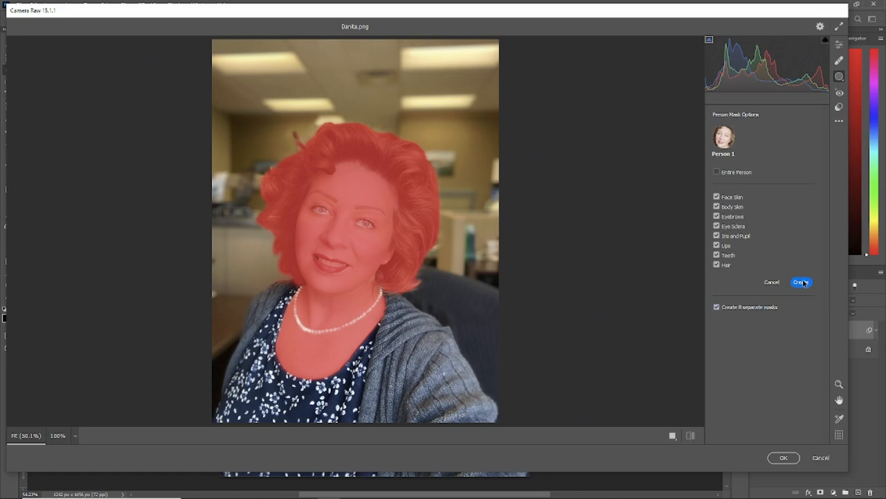
{"action": "left_click", "coordinate": [801, 282]}
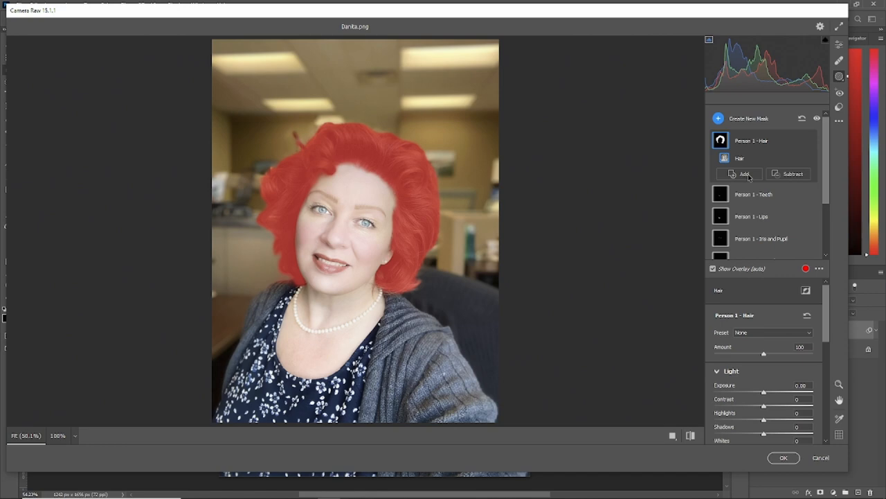
{"action": "mouse_move", "coordinate": [838, 202]}
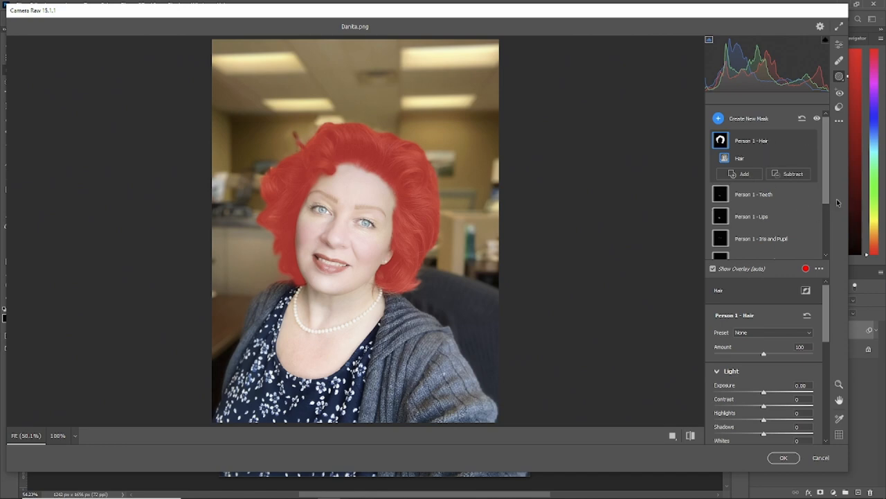
Review the person mask list and turn off the red Show Overlay preview
{"action": "scroll", "scroll_direction": "down", "scroll_amount": 3}
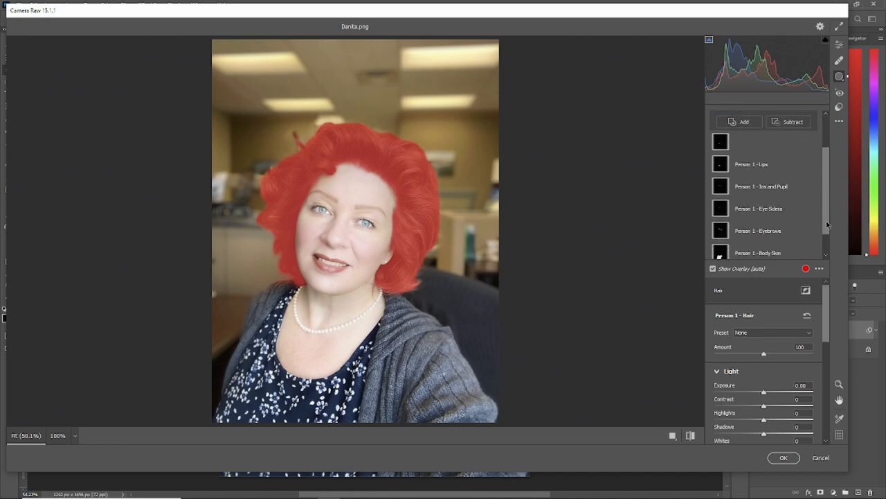
{"action": "scroll", "scroll_direction": "up", "scroll_amount": 3}
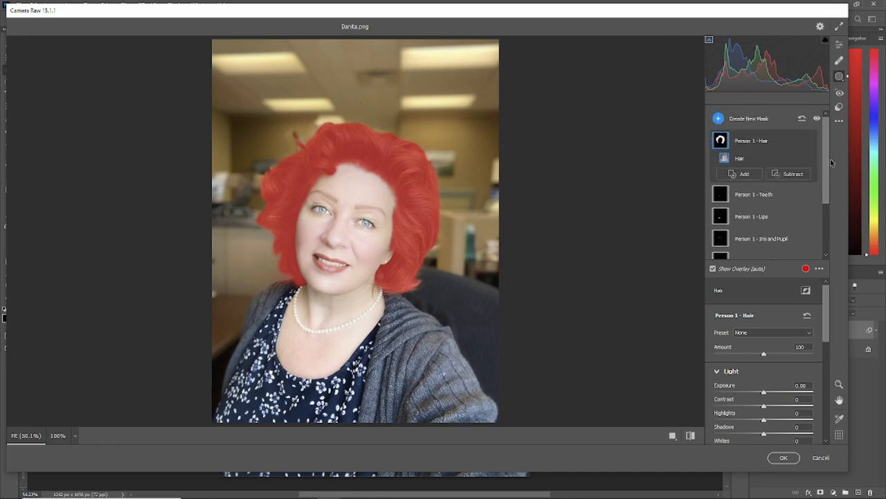
{"action": "mouse_move", "coordinate": [792, 151]}
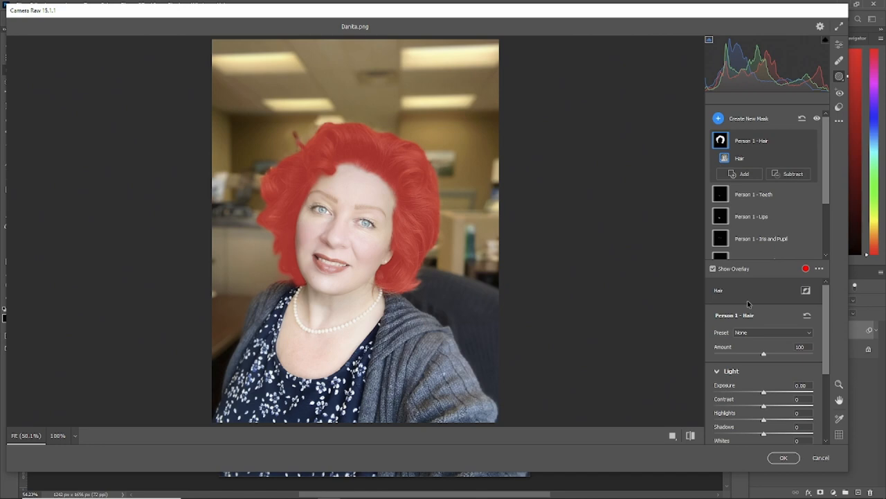
{"action": "left_click", "coordinate": [714, 269]}
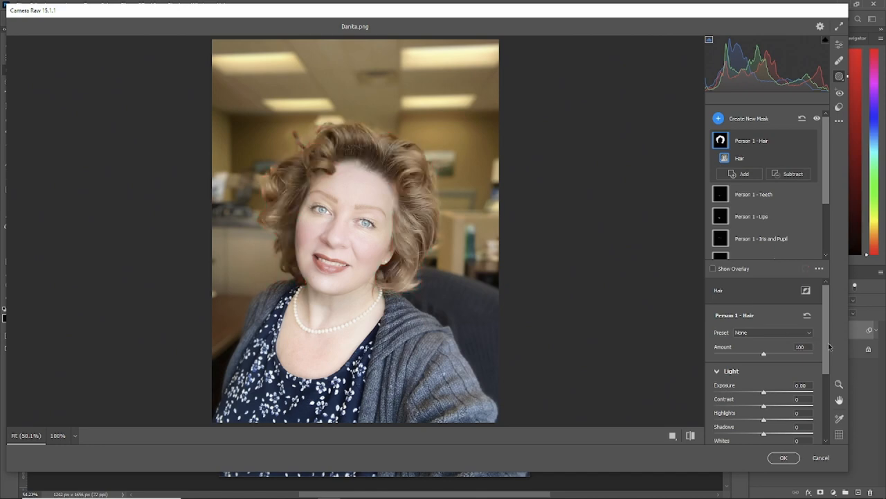
Darken the hair mask with Exposure -0.60, Highlights -30 and a slight tone-curve tweak
{"action": "scroll", "scroll_direction": "down", "scroll_amount": 3}
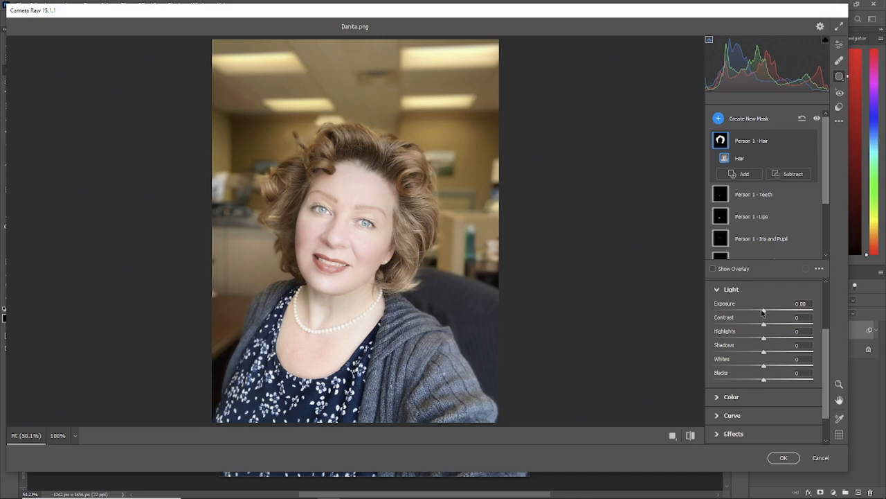
{"action": "left_click_drag", "start_coordinate": [764, 309], "coordinate": [759, 309]}
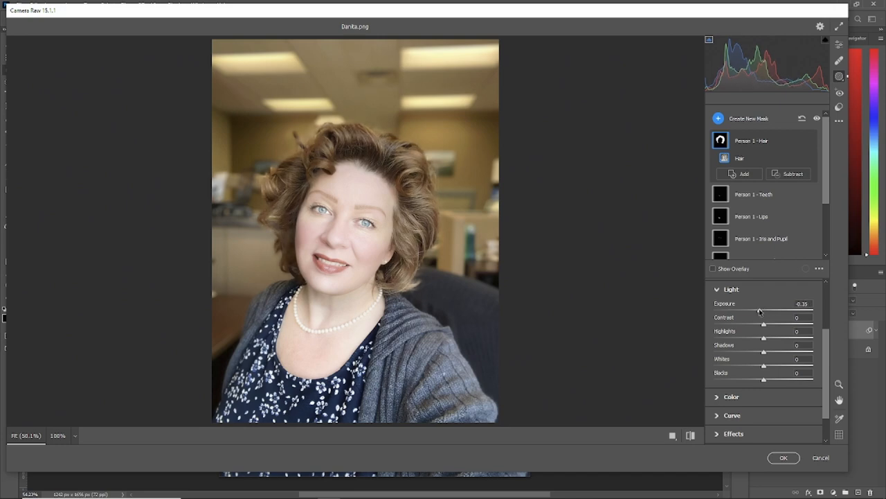
{"action": "left_click_drag", "start_coordinate": [760, 310], "coordinate": [756, 311]}
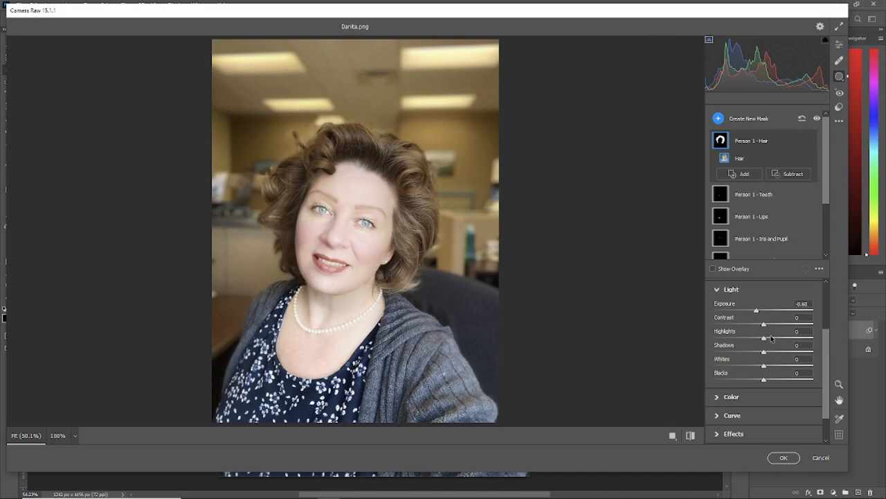
{"action": "left_click_drag", "start_coordinate": [764, 337], "coordinate": [749, 337]}
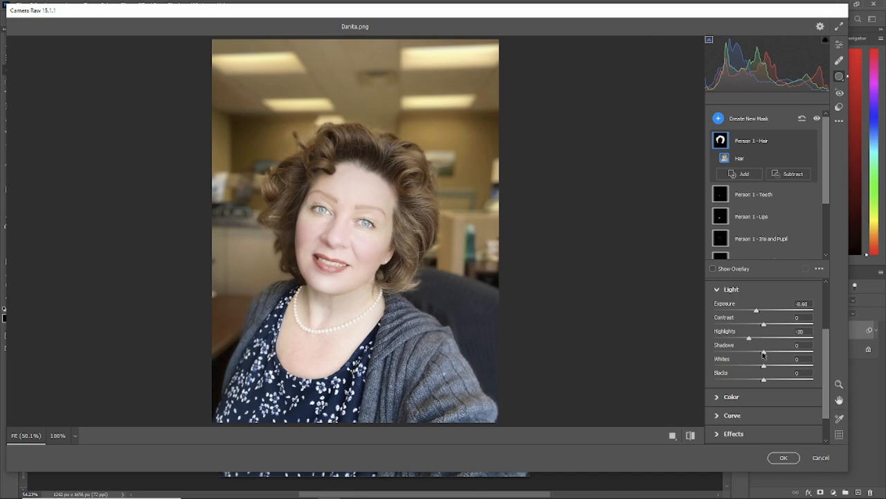
{"action": "left_click_drag", "start_coordinate": [765, 352], "coordinate": [770, 351]}
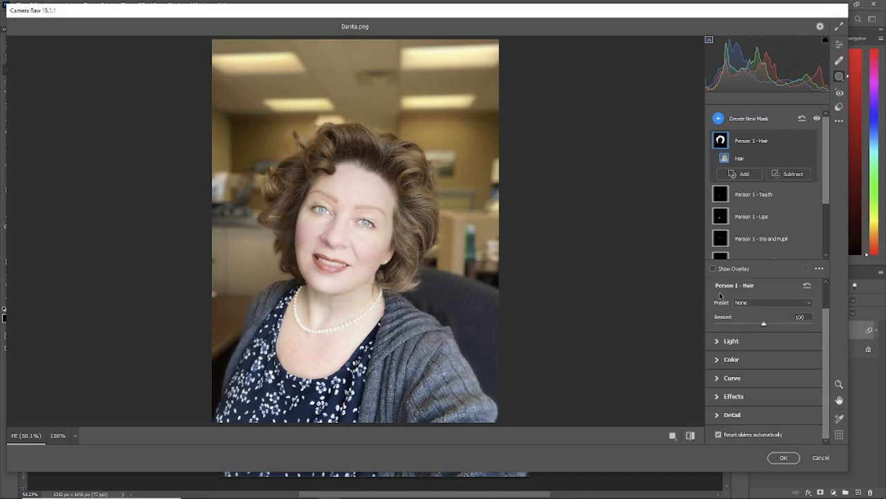
{"action": "mouse_move", "coordinate": [719, 380]}
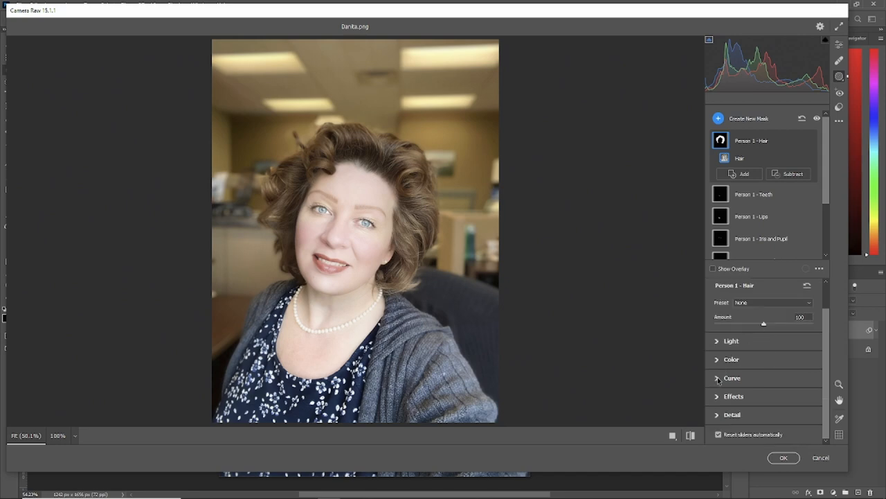
{"action": "left_click", "coordinate": [732, 378]}
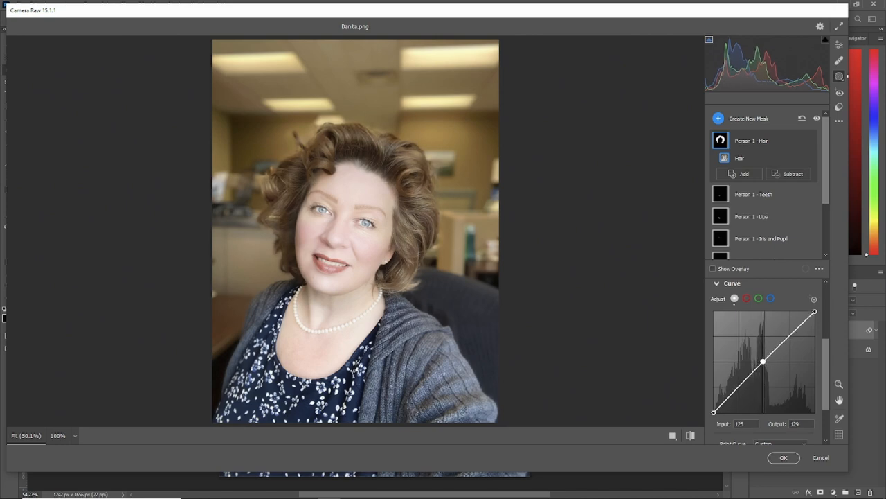
{"action": "left_click_drag", "start_coordinate": [763, 361], "coordinate": [765, 364]}
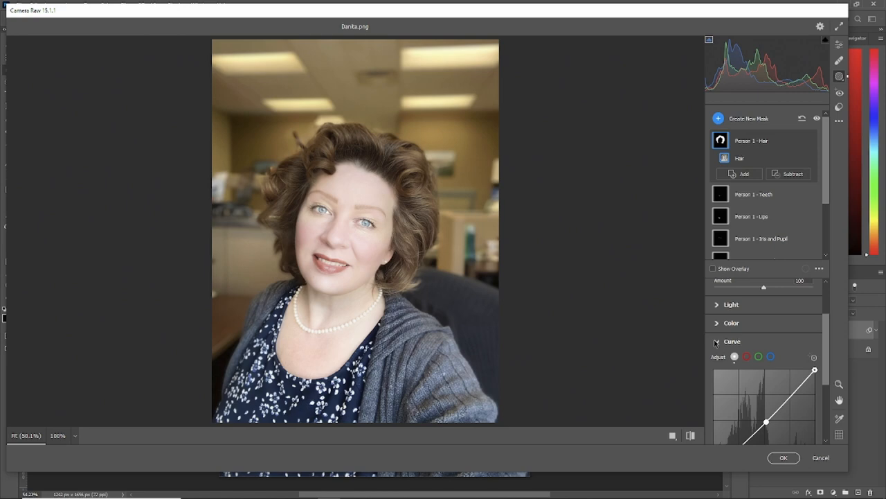
Give the hair mask Saturation +3 and Temperature +15 in the Color section
{"action": "left_click", "coordinate": [716, 342]}
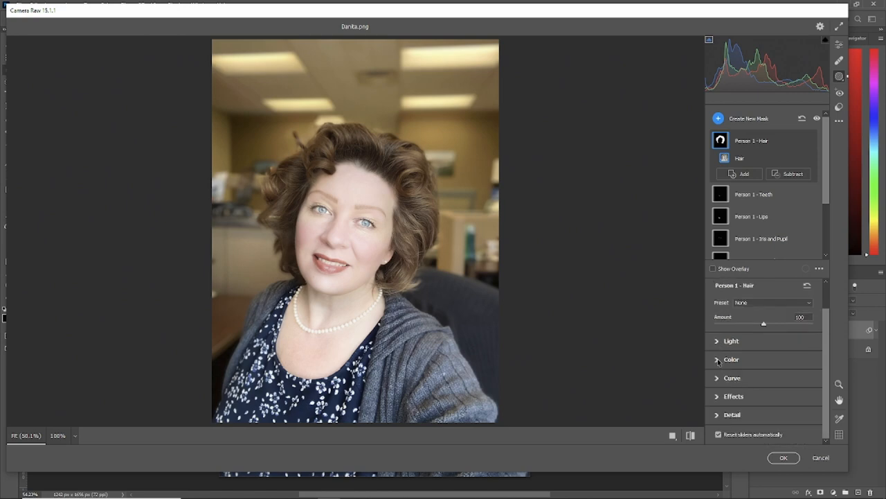
{"action": "left_click", "coordinate": [731, 359]}
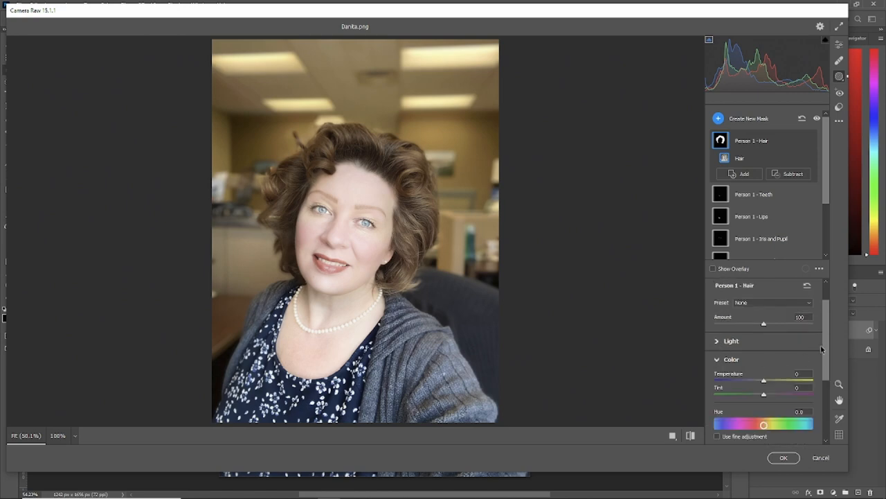
{"action": "scroll", "scroll_direction": "down", "scroll_amount": 3}
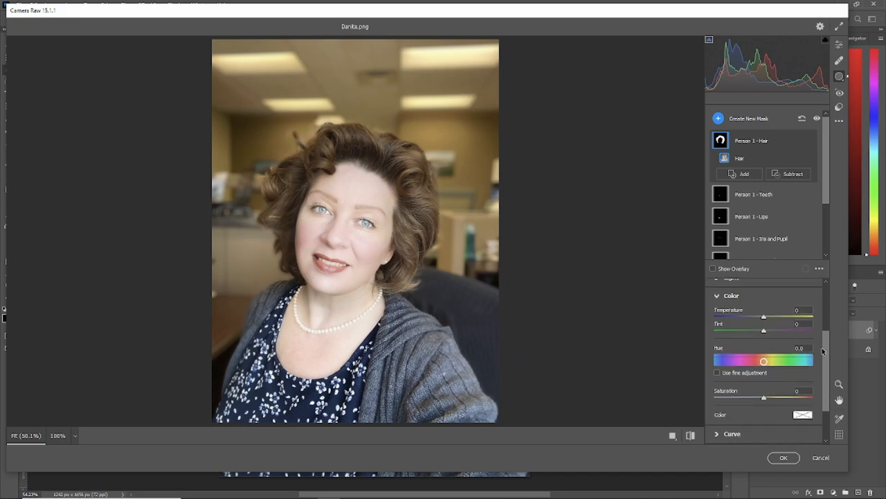
{"action": "mouse_move", "coordinate": [769, 401]}
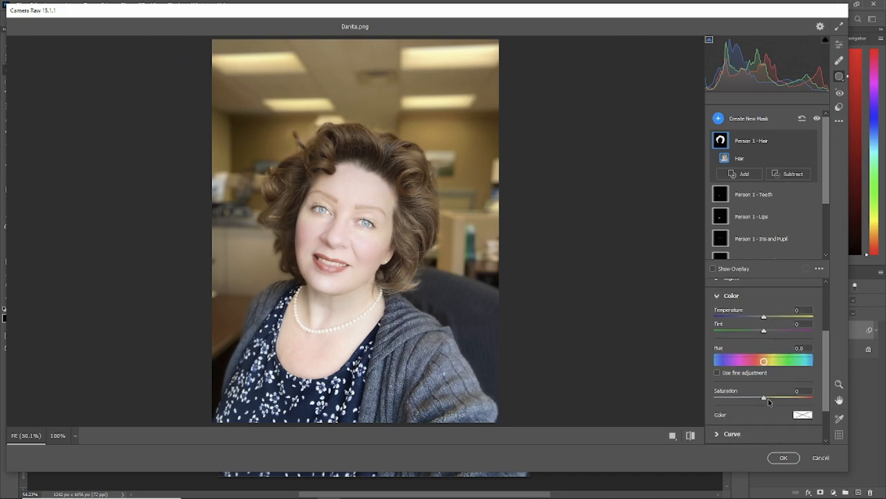
{"action": "left_click_drag", "start_coordinate": [764, 398], "coordinate": [763, 399]}
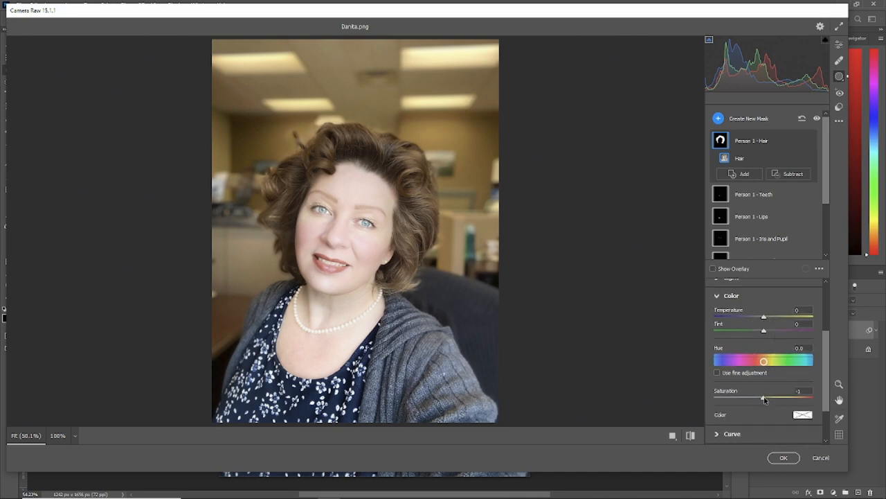
{"action": "left_click_drag", "start_coordinate": [764, 397], "coordinate": [765, 396]}
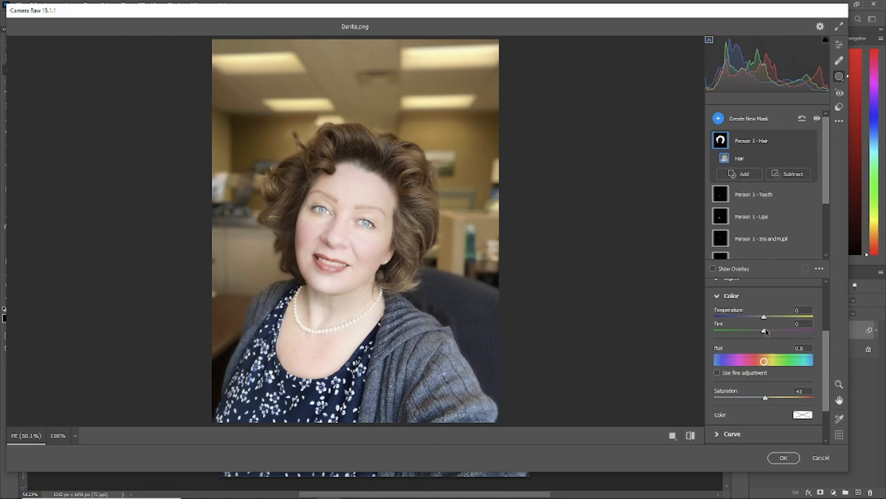
{"action": "left_click_drag", "start_coordinate": [764, 331], "coordinate": [764, 316]}
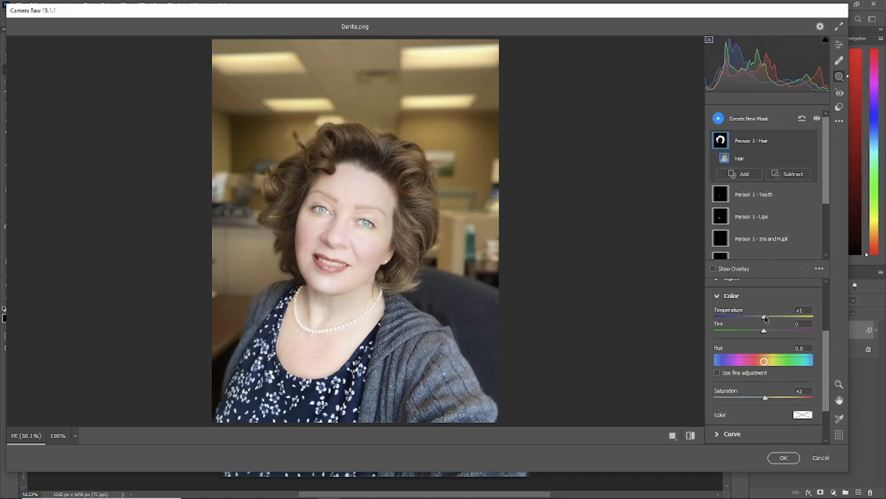
{"action": "left_click_drag", "start_coordinate": [764, 316], "coordinate": [772, 316]}
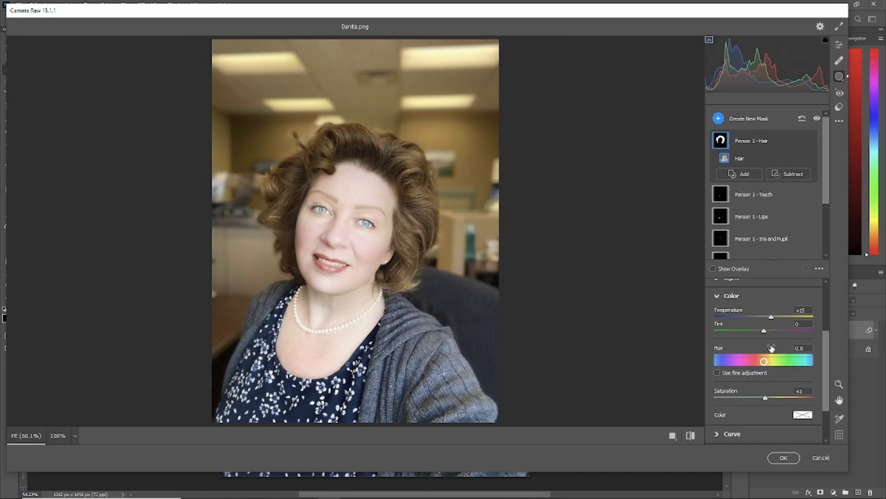
{"action": "scroll", "scroll_direction": "up", "scroll_amount": 3}
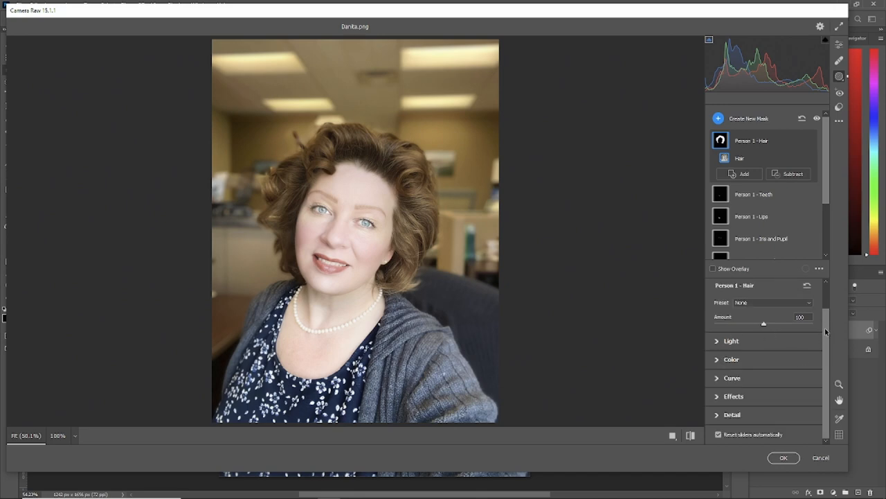
{"action": "scroll", "scroll_direction": "down", "scroll_amount": 3}
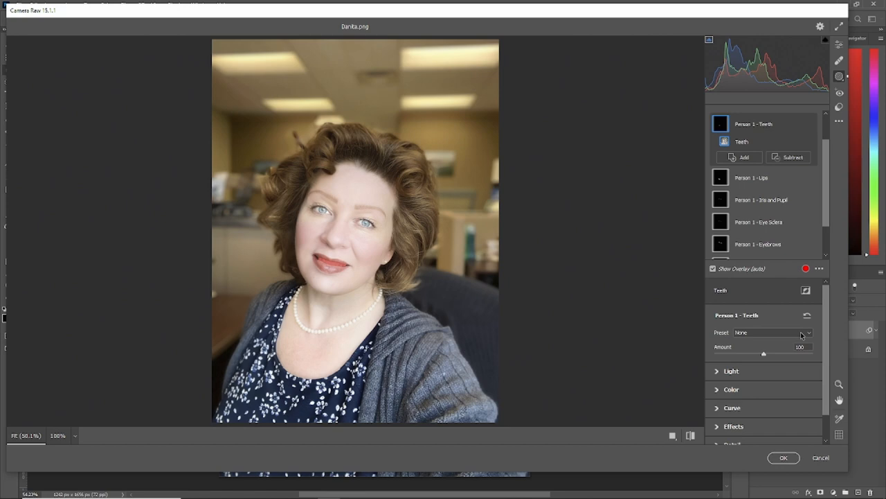
Whiten the teeth mask: hide overlay, Saturation about -12, Highlights +21
{"action": "left_click", "coordinate": [713, 269]}
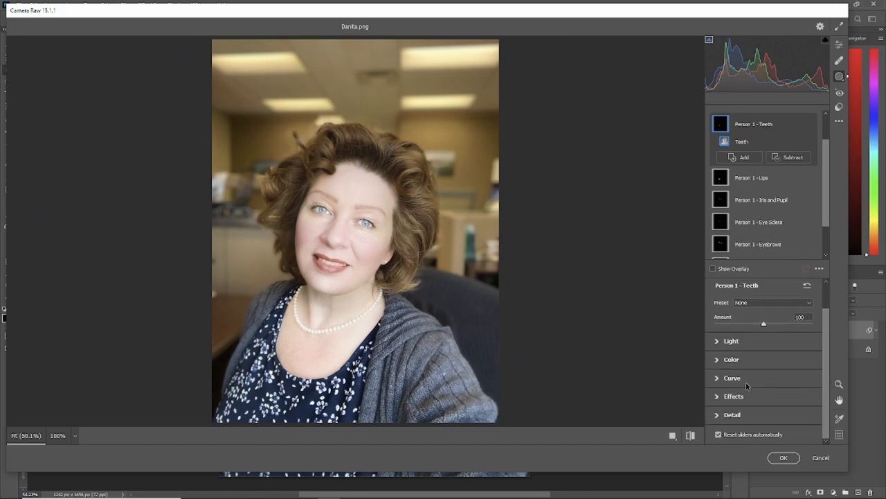
{"action": "left_click", "coordinate": [731, 358]}
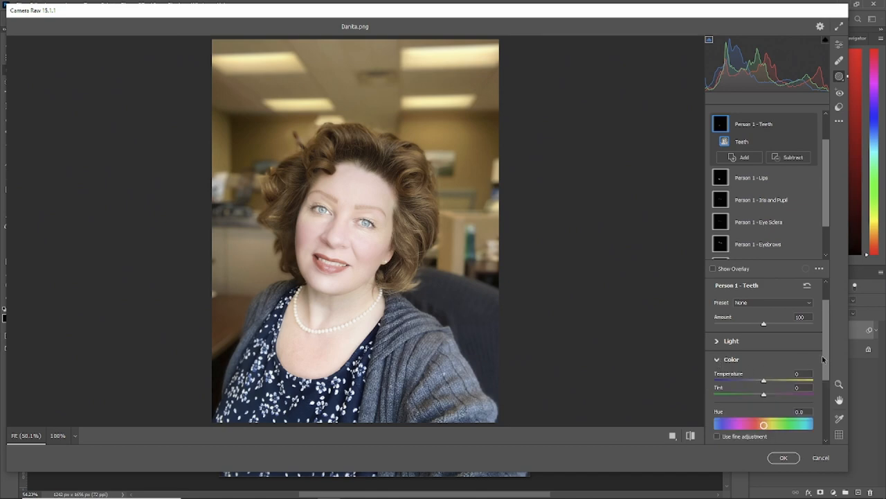
{"action": "scroll", "scroll_direction": "down", "scroll_amount": 3}
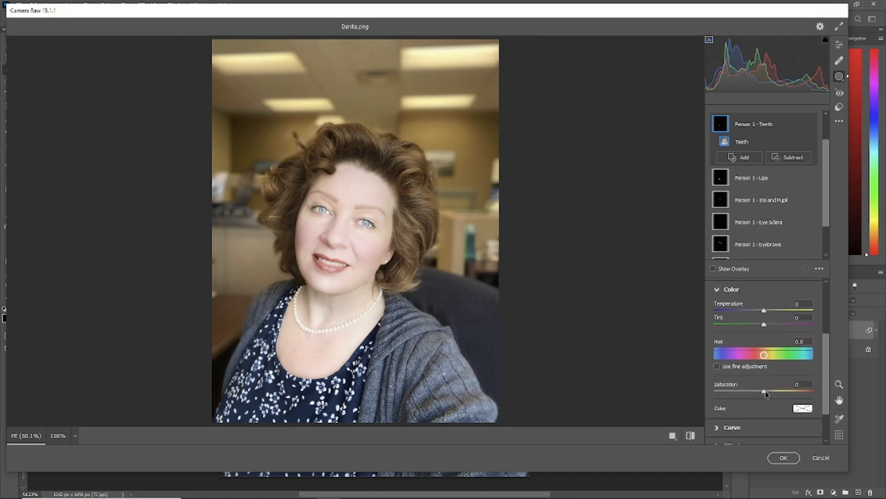
{"action": "left_click_drag", "start_coordinate": [764, 392], "coordinate": [757, 392]}
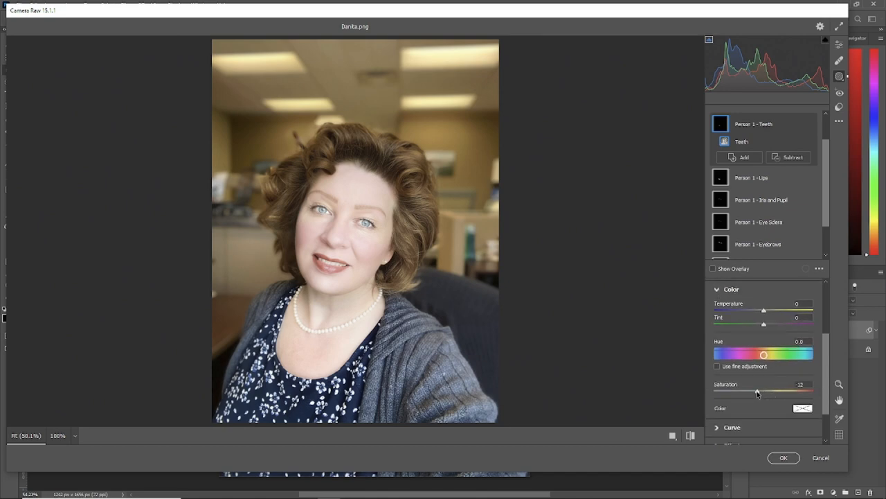
{"action": "left_click_drag", "start_coordinate": [758, 391], "coordinate": [755, 391]}
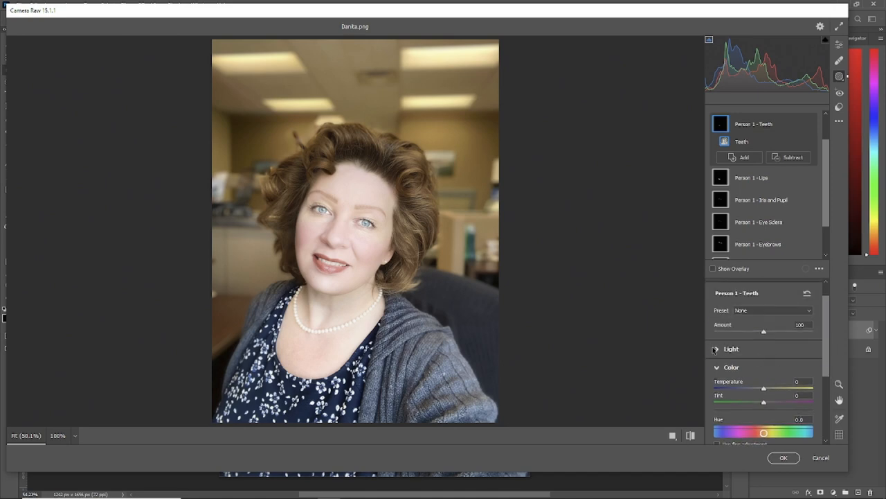
{"action": "left_click", "coordinate": [717, 348]}
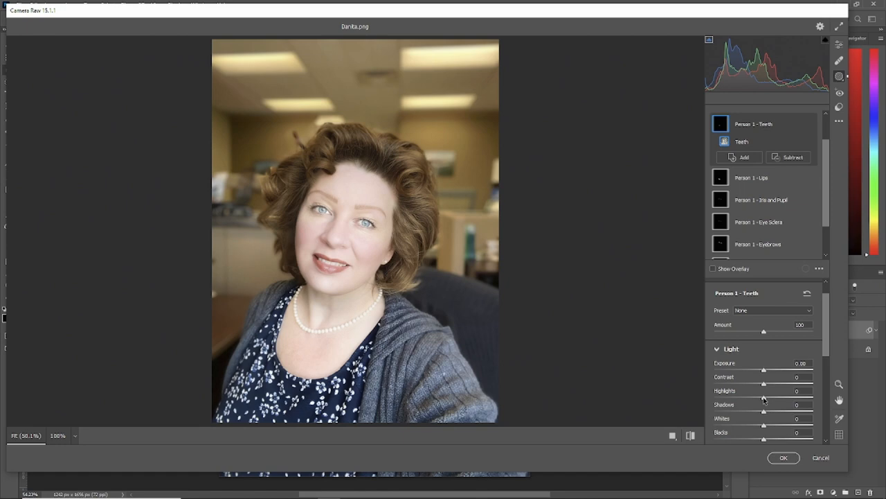
{"action": "left_click_drag", "start_coordinate": [763, 396], "coordinate": [773, 396]}
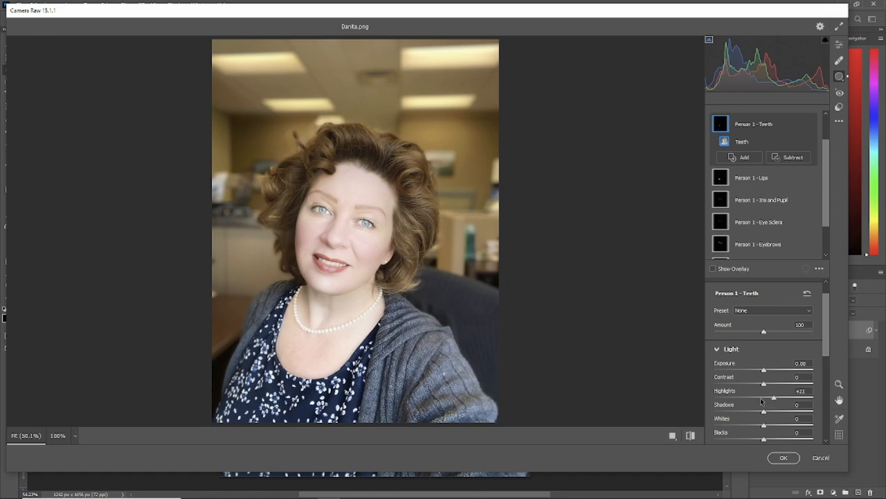
{"action": "mouse_move", "coordinate": [626, 316]}
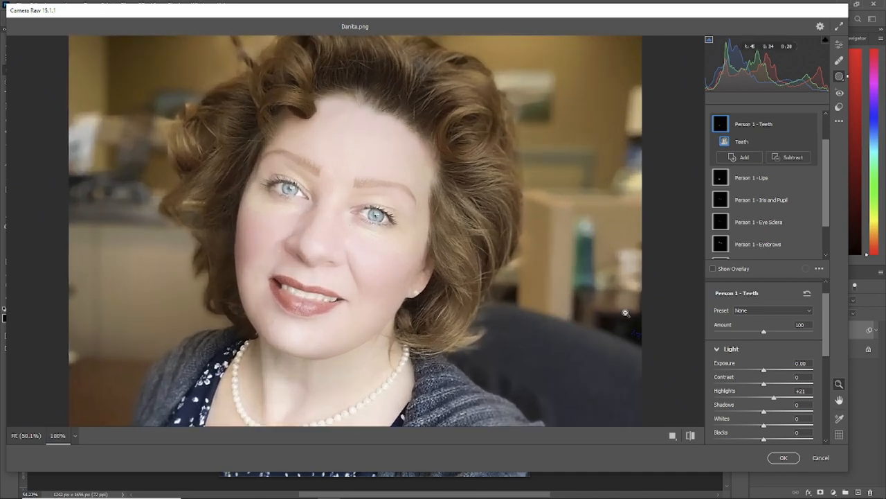
{"action": "mouse_move", "coordinate": [758, 106]}
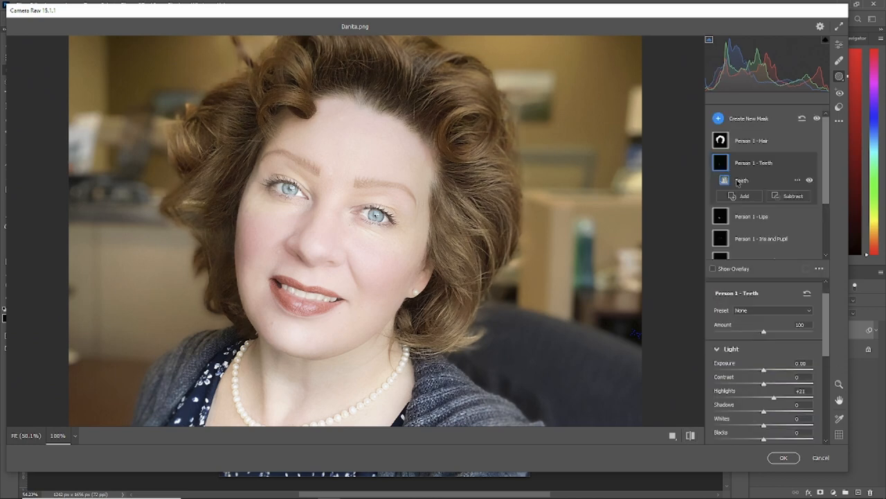
{"action": "mouse_move", "coordinate": [374, 259]}
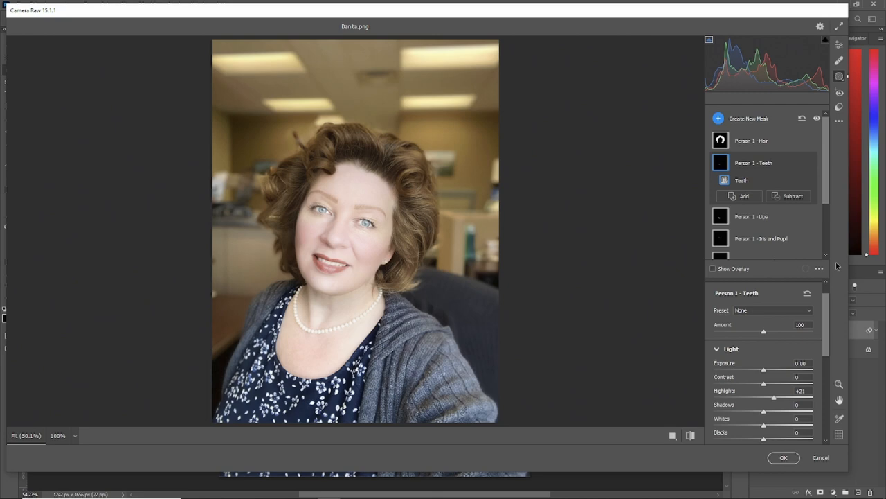
{"action": "mouse_move", "coordinate": [737, 221]}
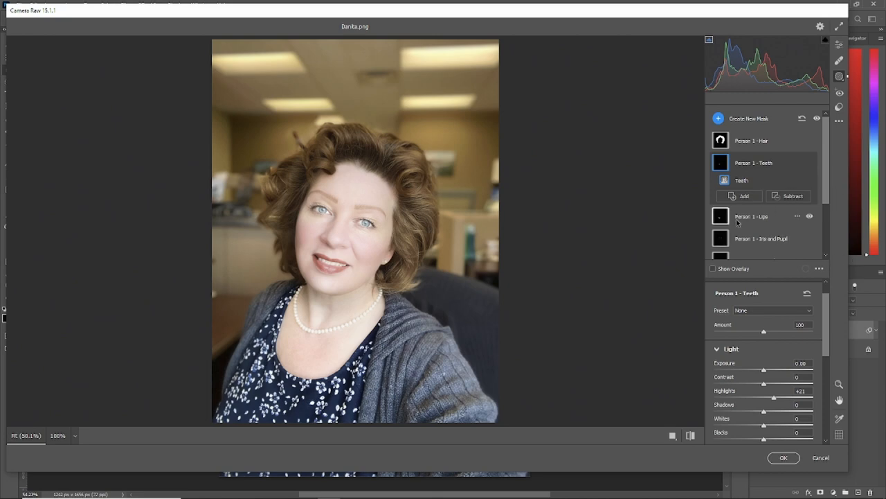
On the Lips mask, hide the overlay and set Saturation +28 and Hue -10.9
{"action": "left_click", "coordinate": [752, 216]}
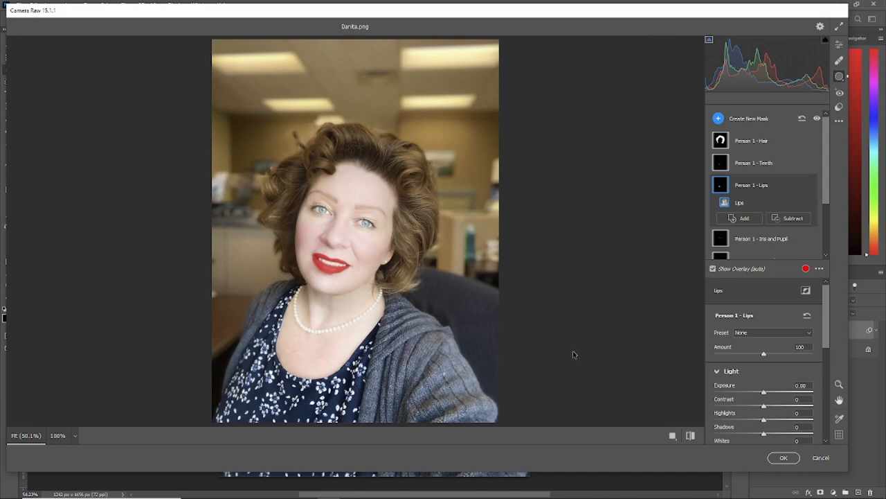
{"action": "left_click", "coordinate": [713, 269]}
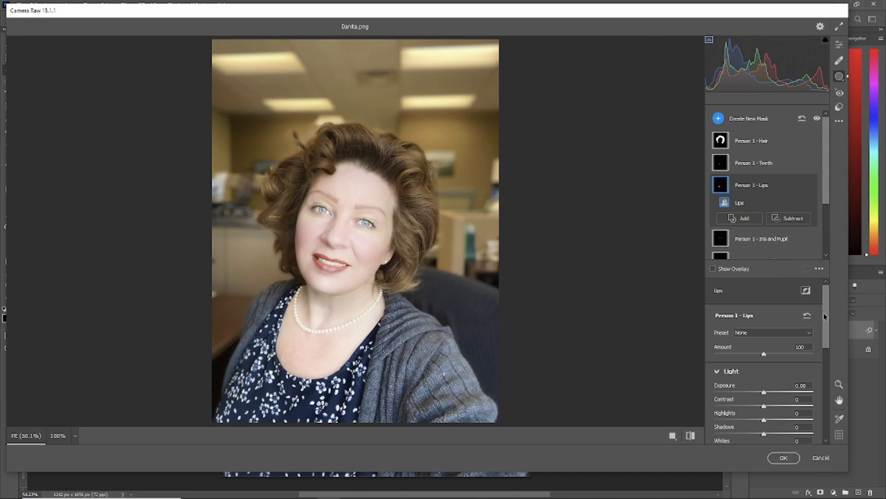
{"action": "scroll", "scroll_direction": "down", "scroll_amount": 3}
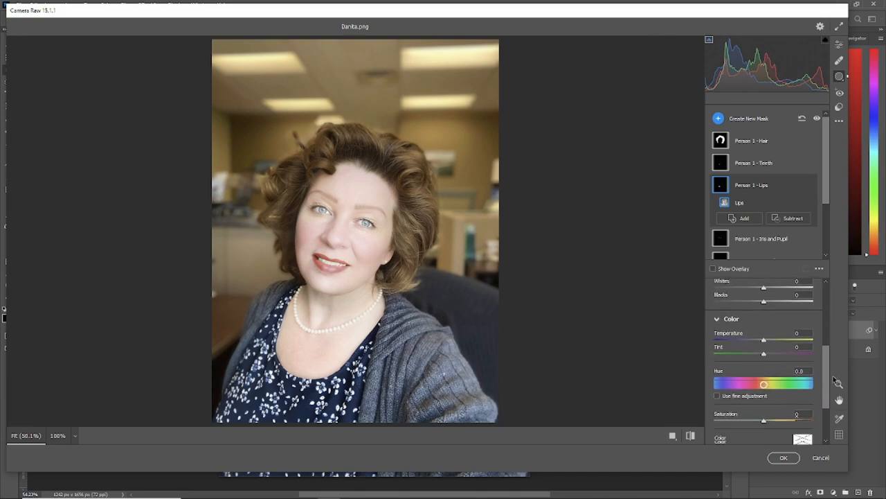
{"action": "scroll", "scroll_direction": "down", "scroll_amount": 3}
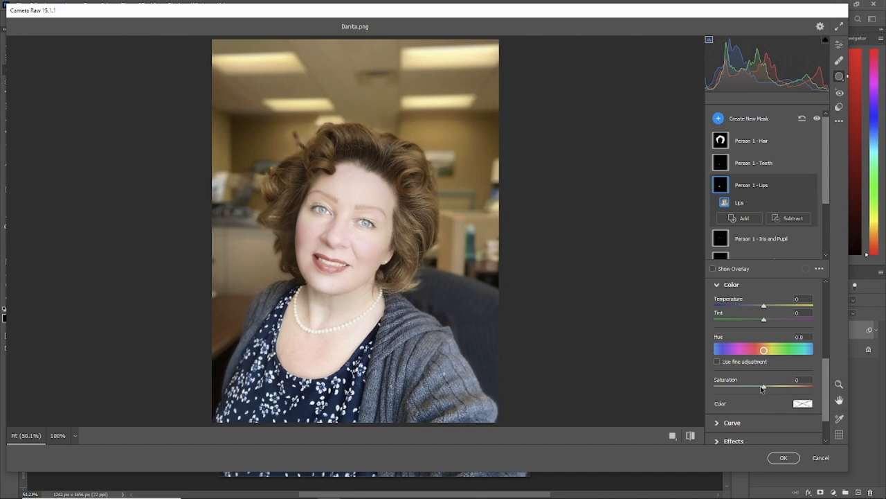
{"action": "left_click_drag", "start_coordinate": [764, 388], "coordinate": [780, 388]}
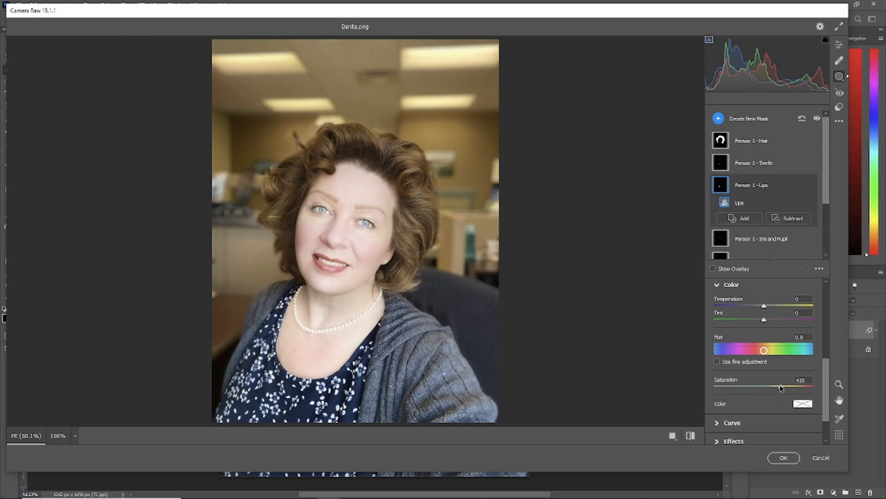
{"action": "left_click_drag", "start_coordinate": [764, 350], "coordinate": [760, 350]}
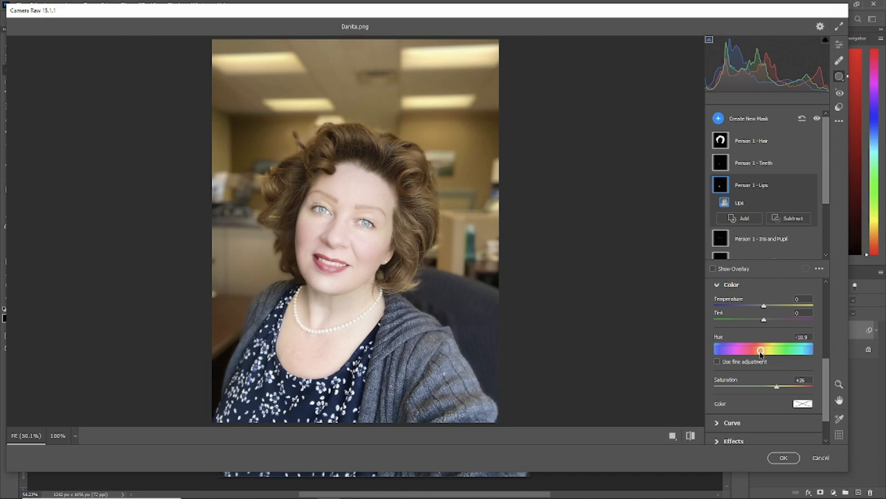
{"action": "left_click_drag", "start_coordinate": [760, 349], "coordinate": [755, 349]}
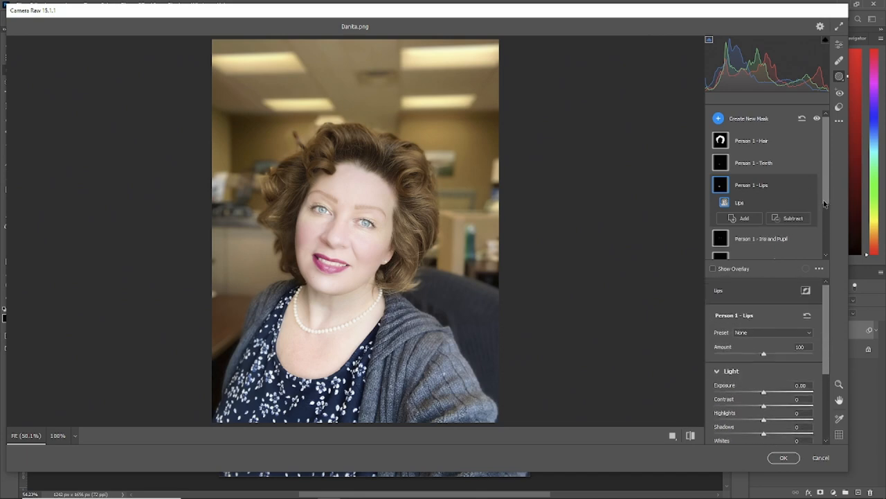
{"action": "mouse_move", "coordinate": [821, 198]}
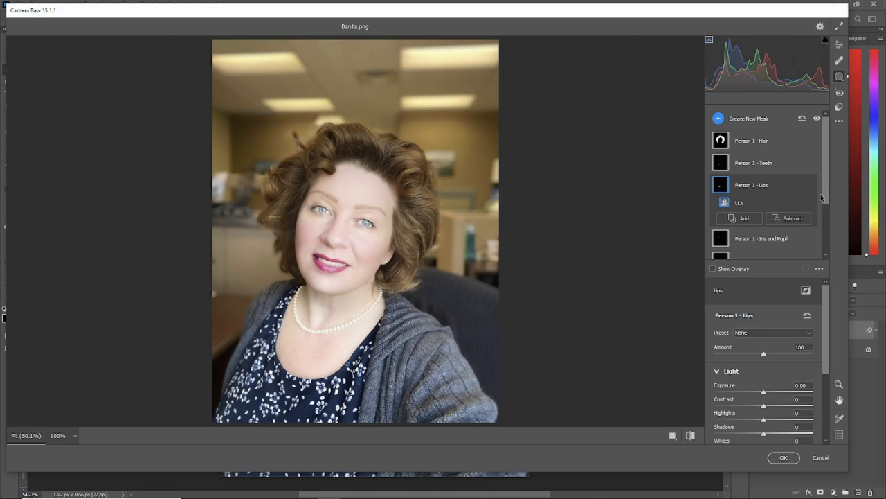
{"action": "mouse_move", "coordinate": [822, 194]}
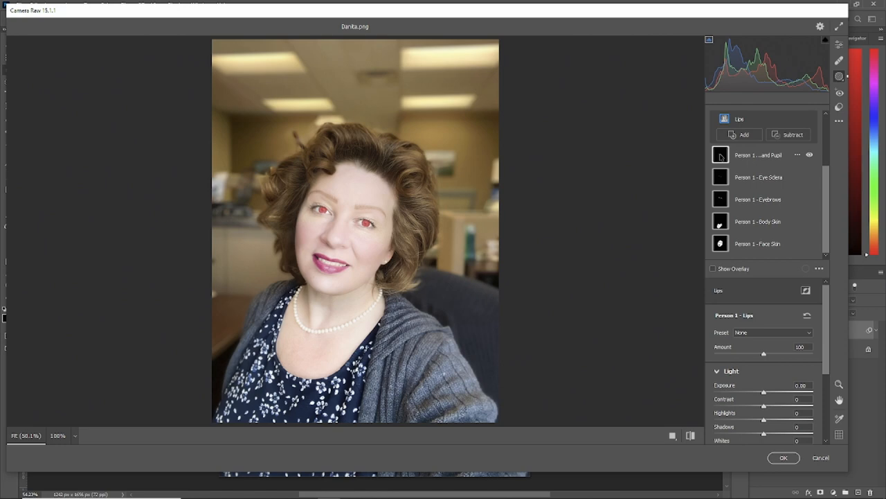
Shift the Iris and Pupil mask's Hue to +56.4 with Saturation +13
{"action": "left_click", "coordinate": [758, 155]}
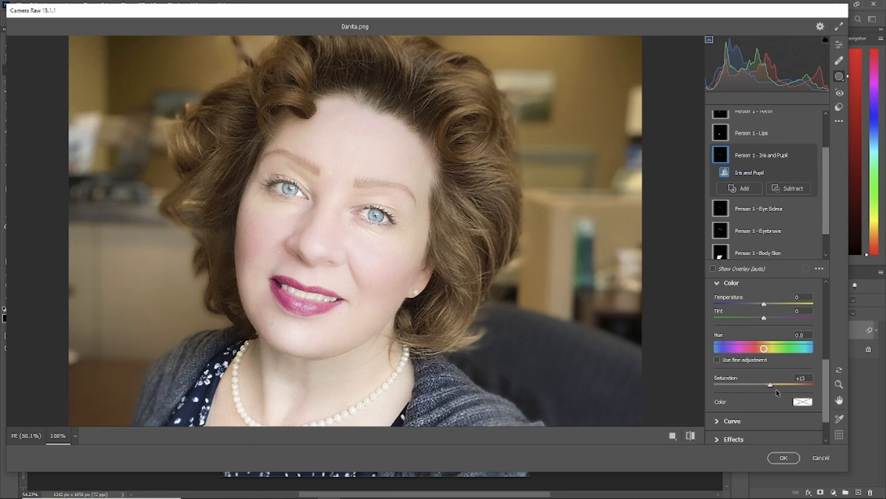
{"action": "mouse_move", "coordinate": [764, 349]}
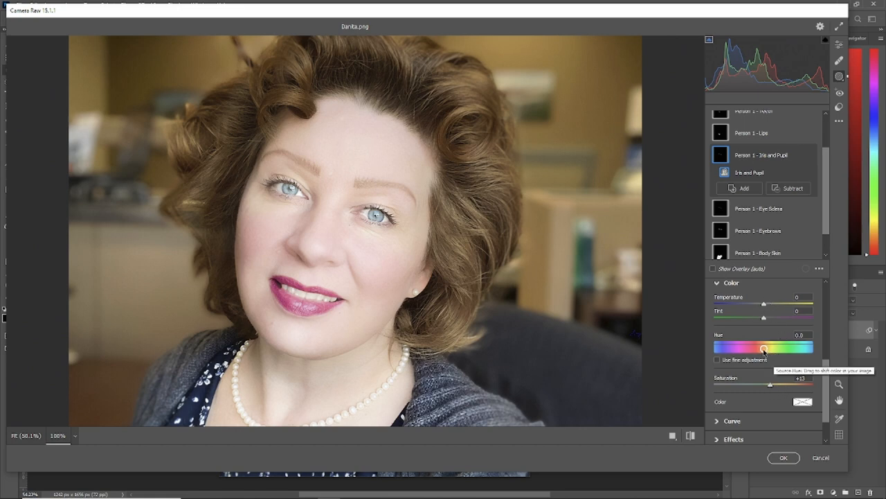
{"action": "left_click_drag", "start_coordinate": [764, 348], "coordinate": [780, 350]}
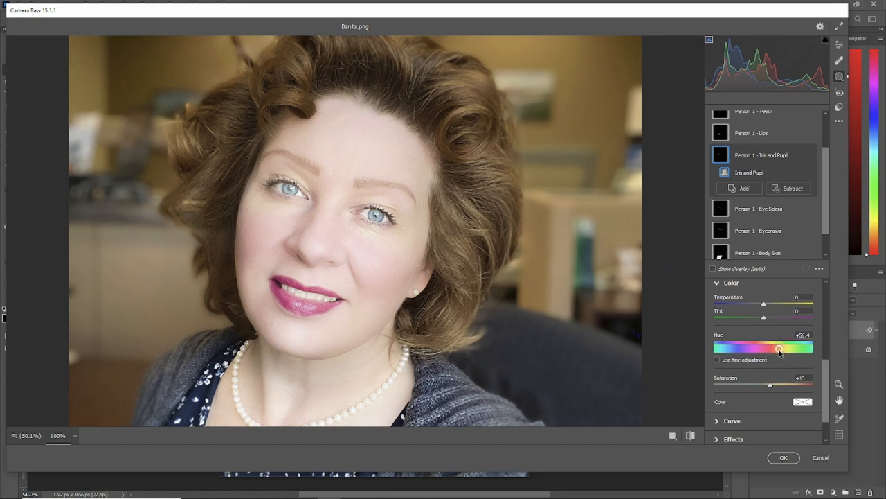
{"action": "left_click_drag", "start_coordinate": [779, 348], "coordinate": [727, 348]}
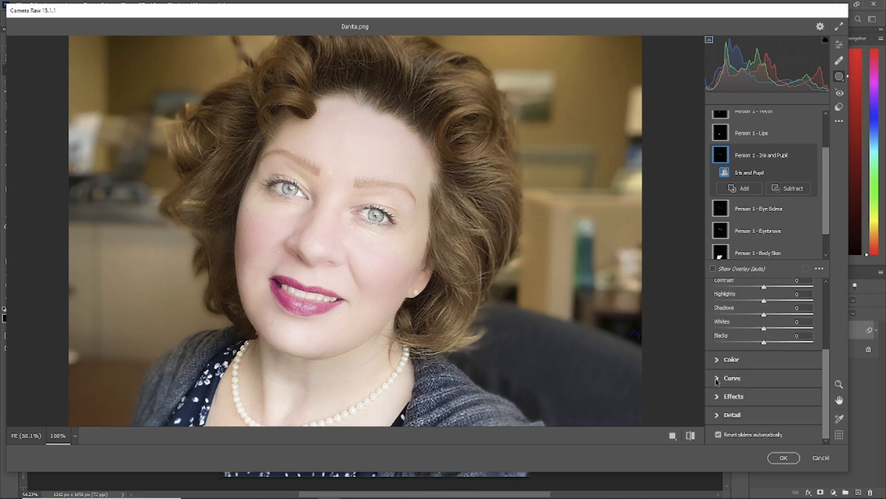
Add a tone-curve point and pull it down to darken the iris midtones
{"action": "left_click", "coordinate": [732, 377]}
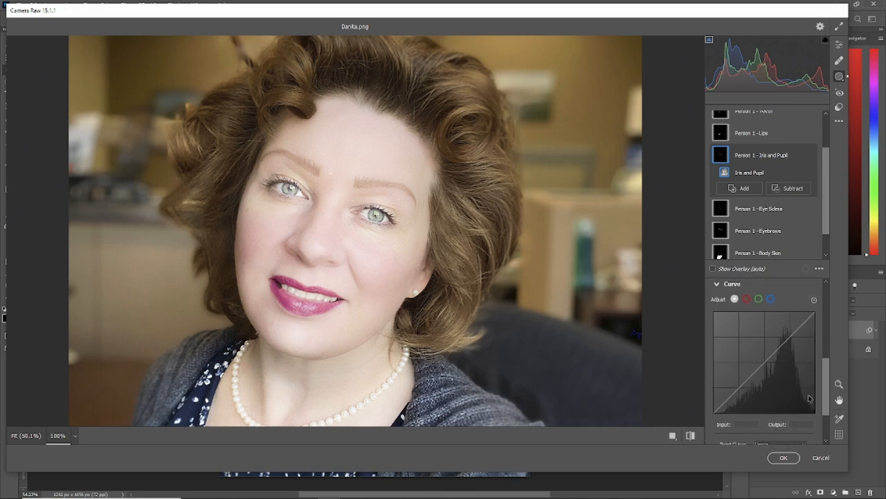
{"action": "left_click", "coordinate": [766, 358]}
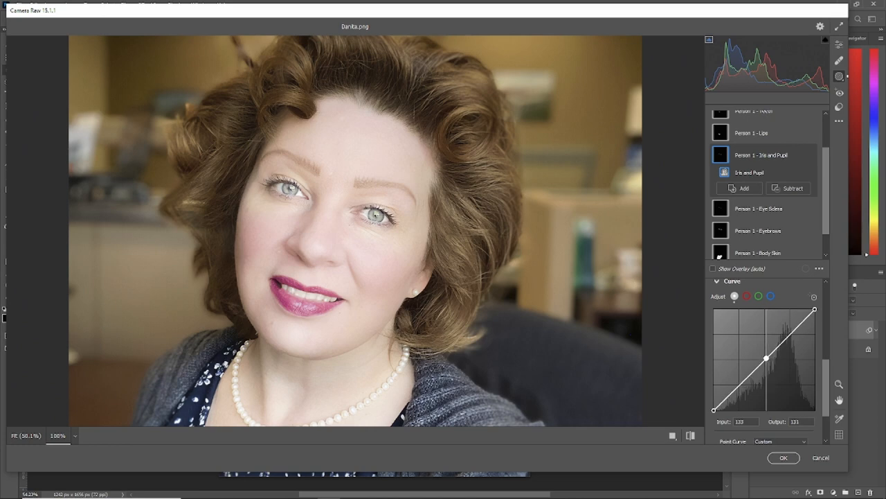
{"action": "left_click_drag", "start_coordinate": [765, 358], "coordinate": [776, 365]}
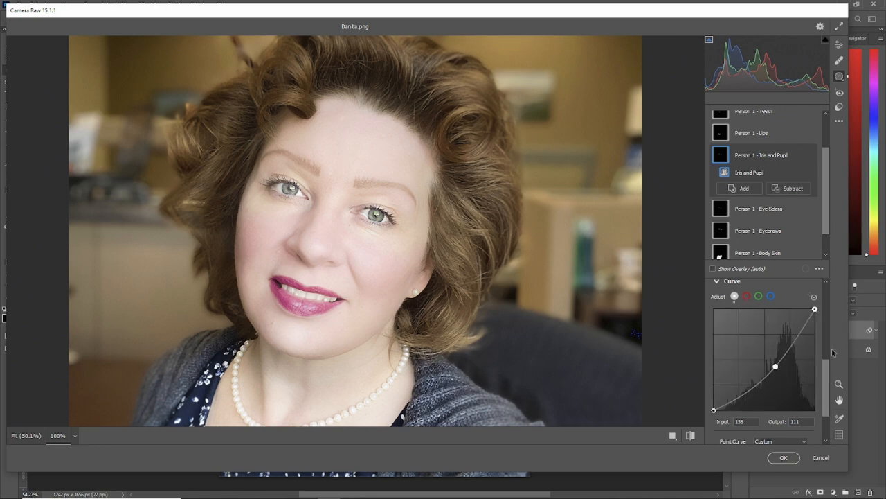
{"action": "scroll", "scroll_direction": "down", "scroll_amount": 3}
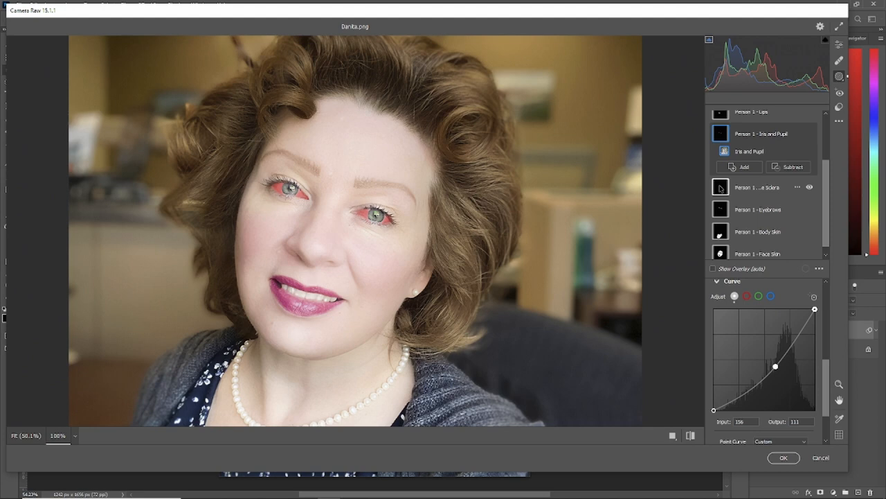
Raise the Person 1 - Eye Sclera mask's Highlights to +21
{"action": "left_click", "coordinate": [757, 187]}
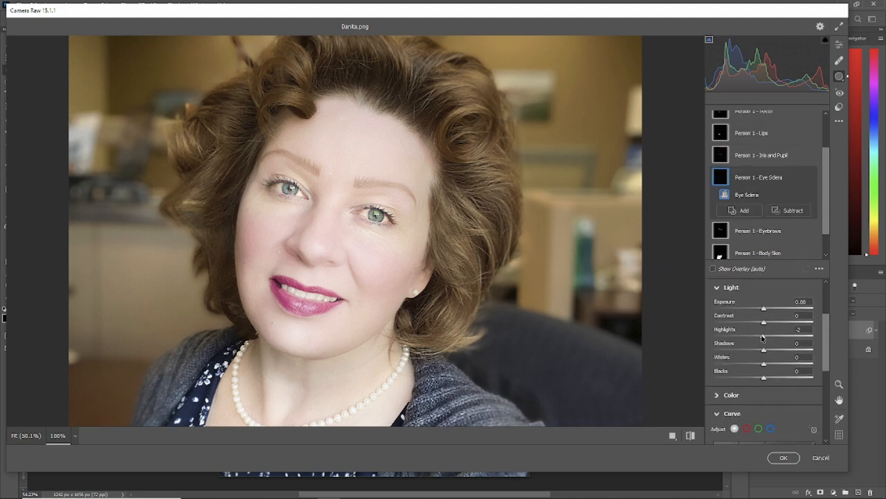
{"action": "left_click_drag", "start_coordinate": [764, 336], "coordinate": [774, 336]}
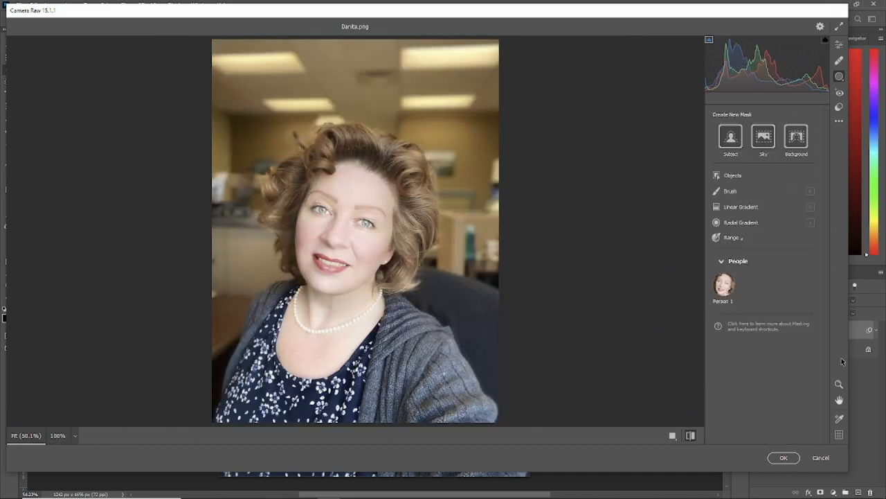
{"action": "left_click", "coordinate": [723, 284]}
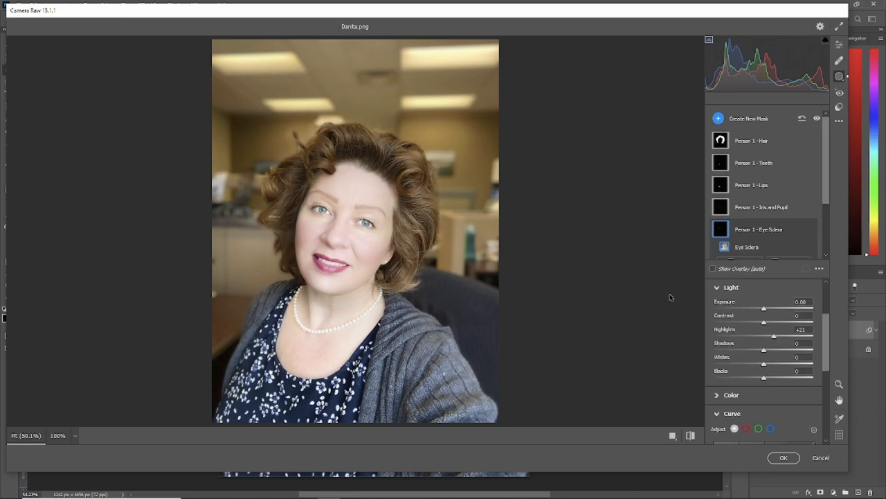
{"action": "scroll", "scroll_direction": "down", "scroll_amount": 3}
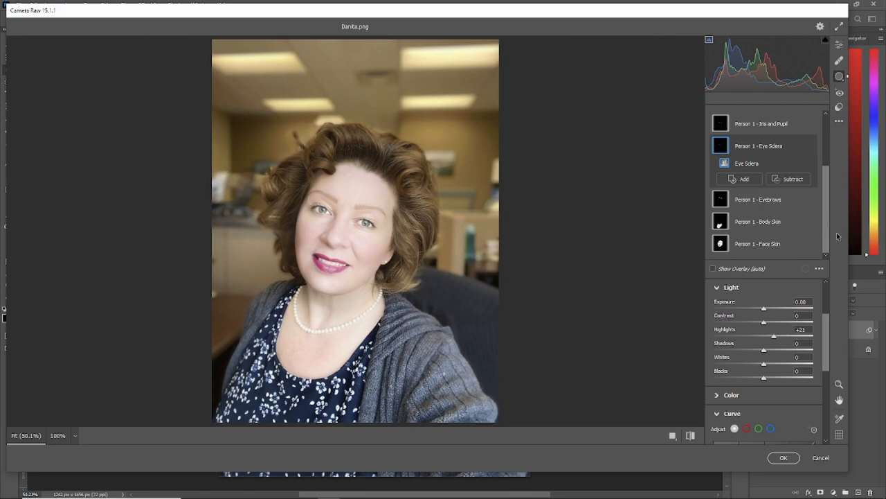
{"action": "mouse_move", "coordinate": [838, 236]}
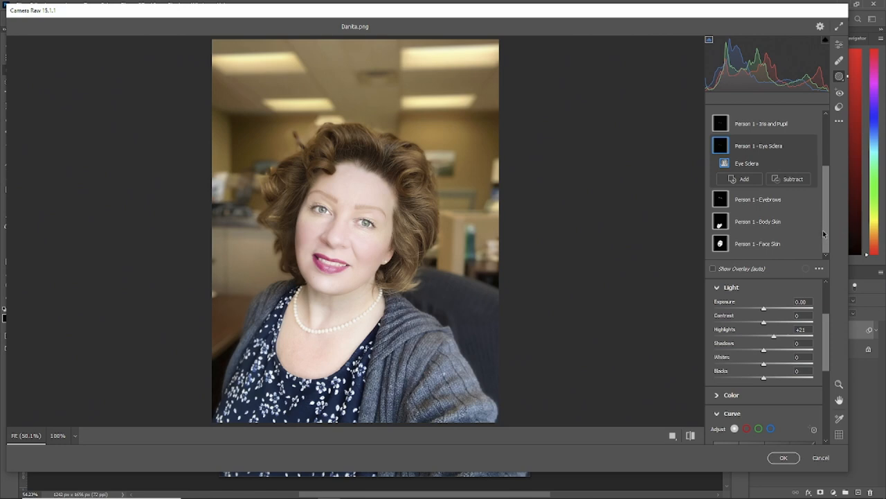
{"action": "mouse_move", "coordinate": [744, 199]}
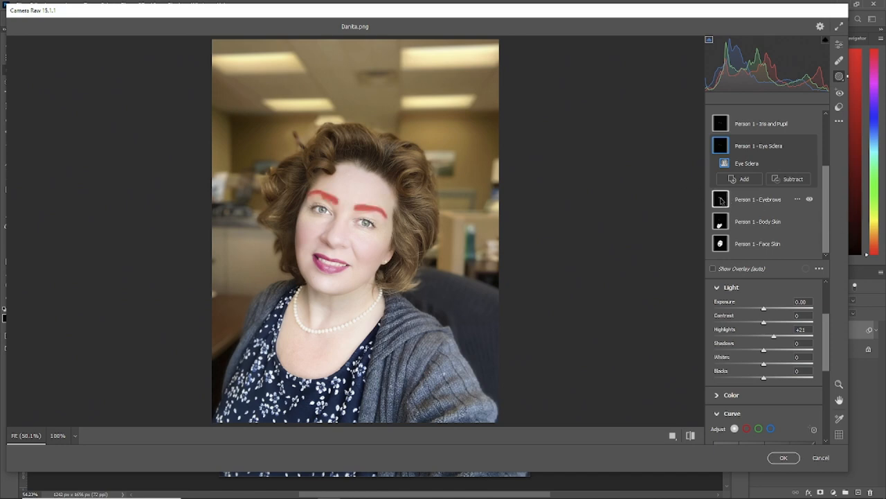
Select the Person 1 - Eyebrows mask
{"action": "left_click", "coordinate": [757, 199]}
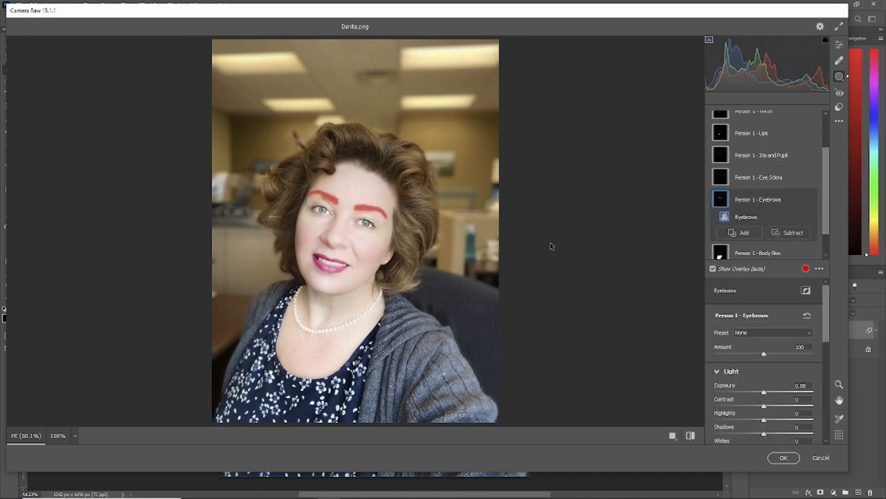
{"action": "mouse_move", "coordinate": [529, 201]}
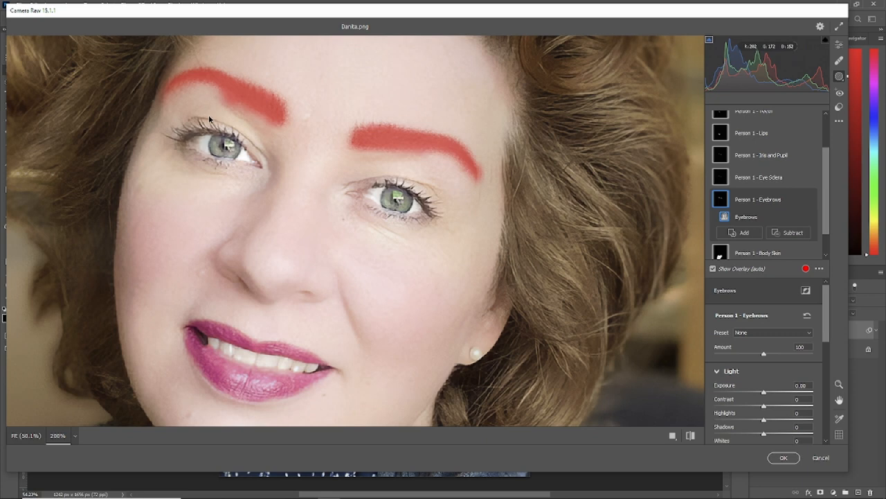
{"action": "mouse_move", "coordinate": [836, 312]}
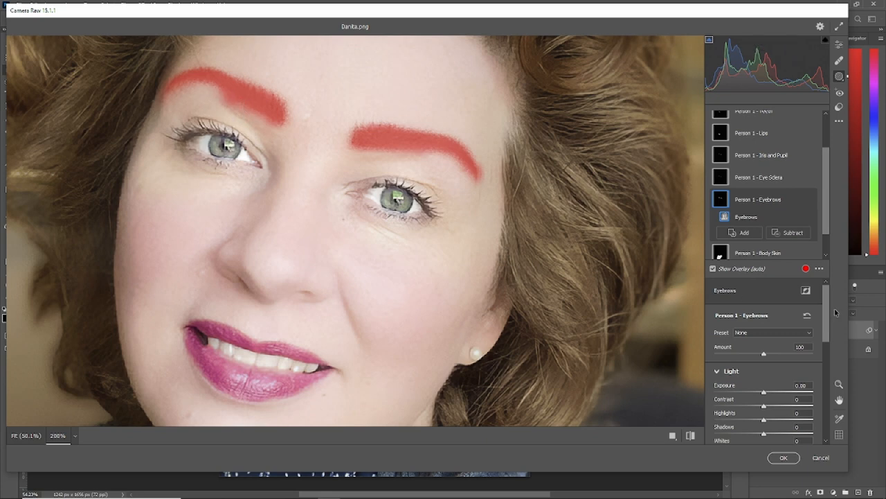
{"action": "mouse_move", "coordinate": [788, 232]}
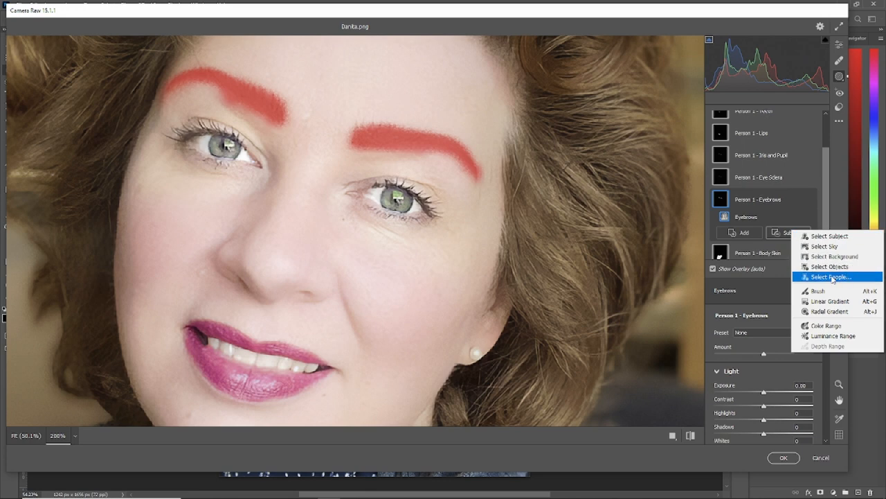
Add a brush subtraction to the eyebrows mask and hide the mask overlay
{"action": "left_click", "coordinate": [817, 290]}
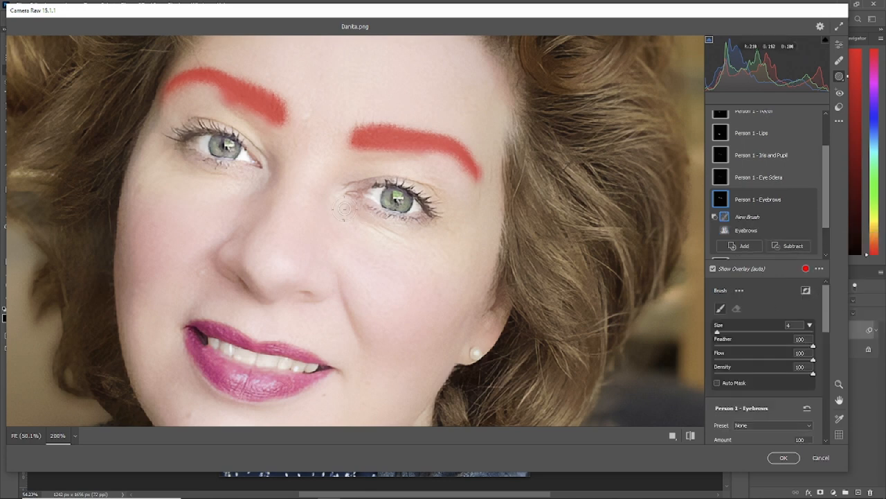
{"action": "mouse_move", "coordinate": [207, 107]}
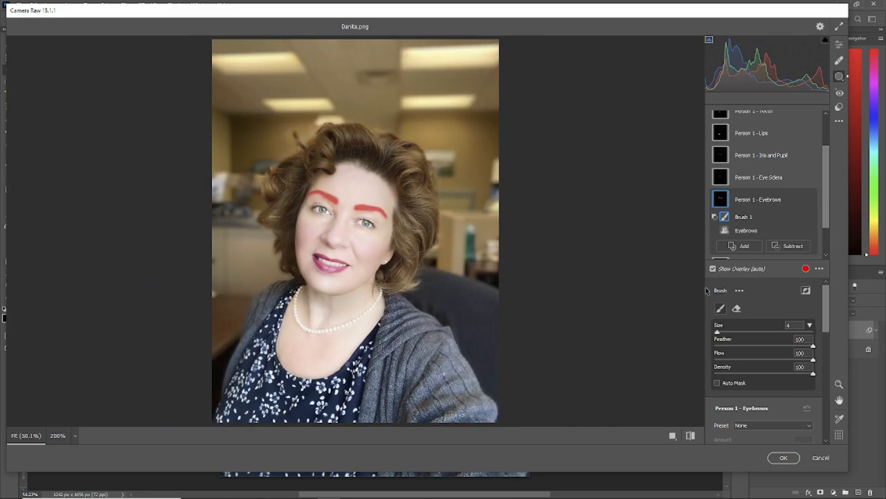
{"action": "left_click", "coordinate": [713, 269]}
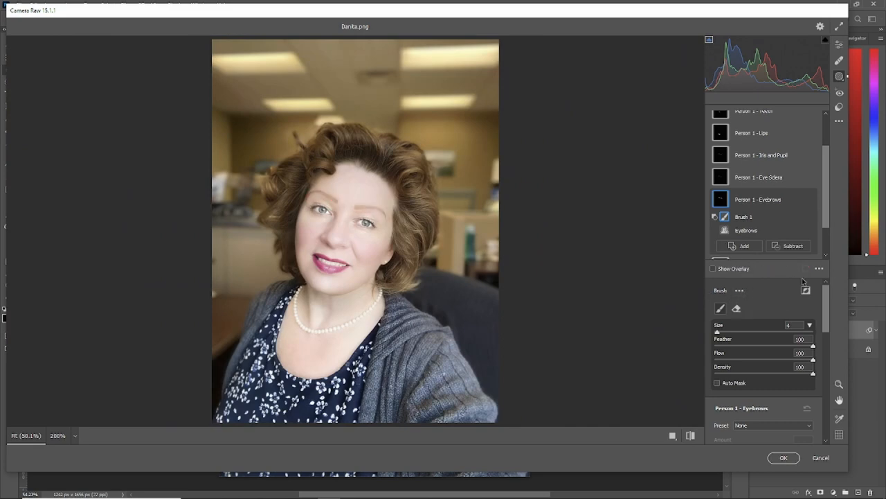
{"action": "scroll", "scroll_direction": "down", "scroll_amount": 3}
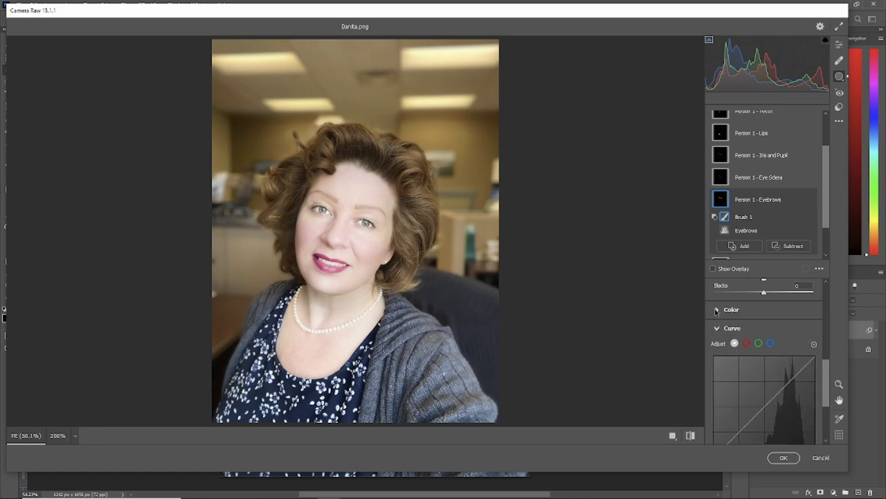
Raise eyebrow Saturation to +41, lower Exposure to -0.35, then select the Body Skin mask
{"action": "left_click", "coordinate": [717, 310]}
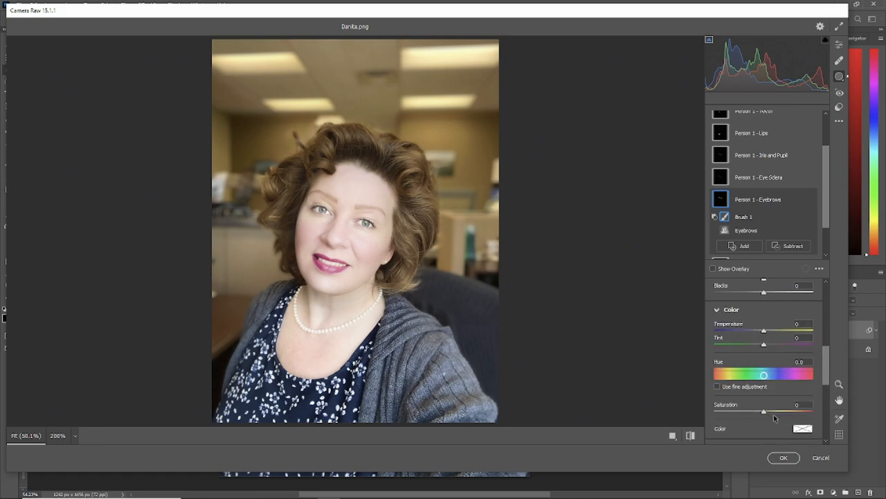
{"action": "left_click_drag", "start_coordinate": [764, 412], "coordinate": [776, 411]}
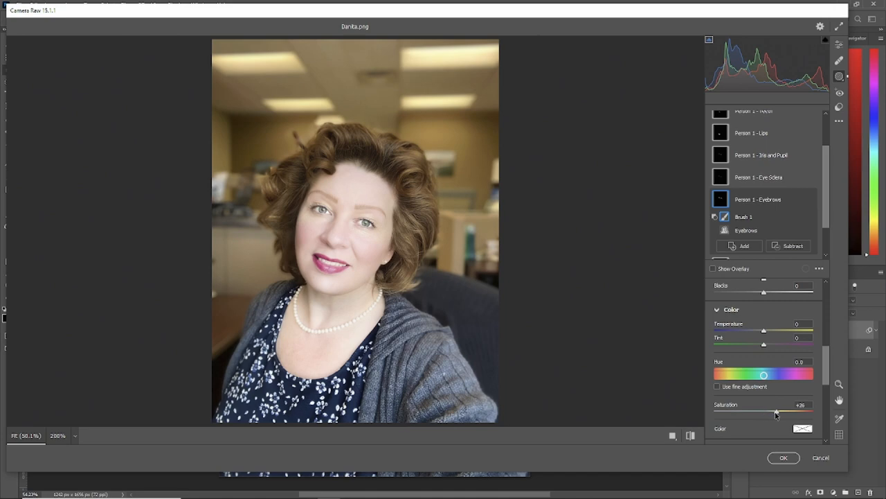
{"action": "left_click_drag", "start_coordinate": [764, 413], "coordinate": [784, 412]}
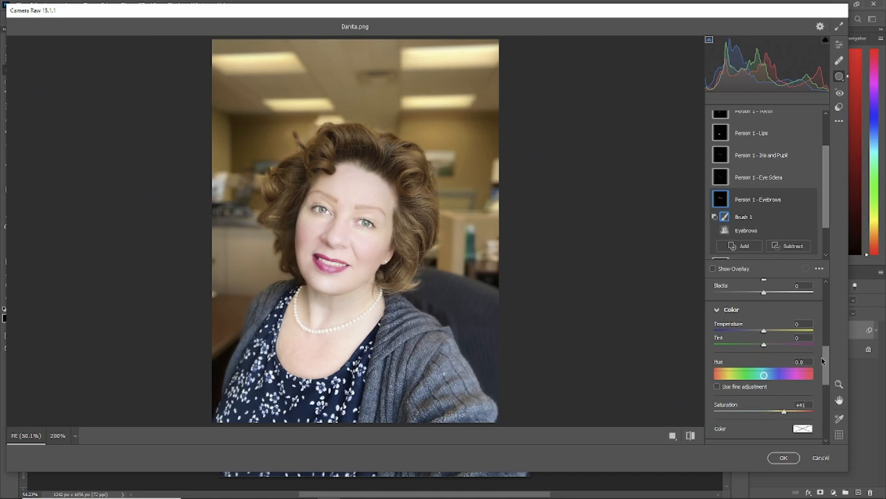
{"action": "scroll", "scroll_direction": "up", "scroll_amount": 3}
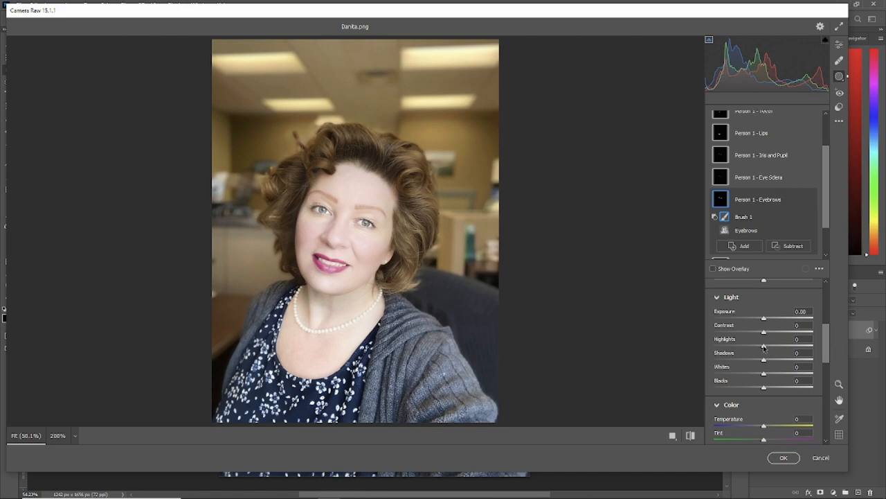
{"action": "left_click_drag", "start_coordinate": [764, 317], "coordinate": [763, 317]}
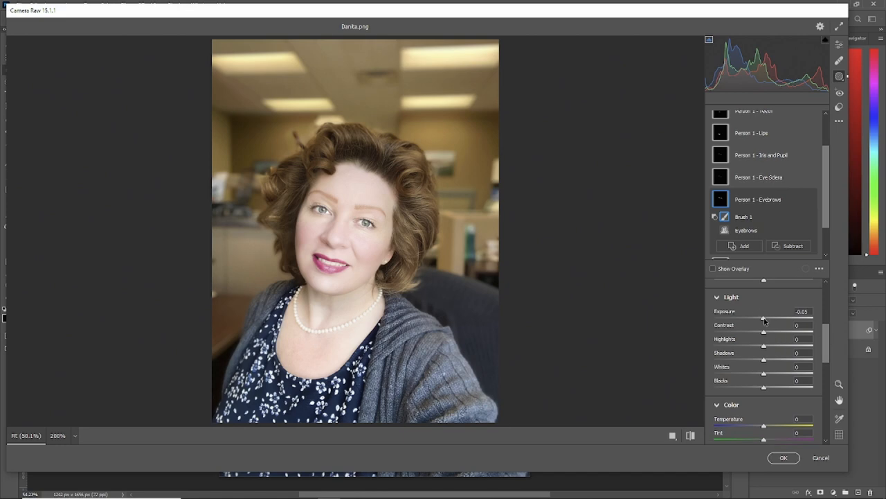
{"action": "left_click_drag", "start_coordinate": [764, 318], "coordinate": [759, 318]}
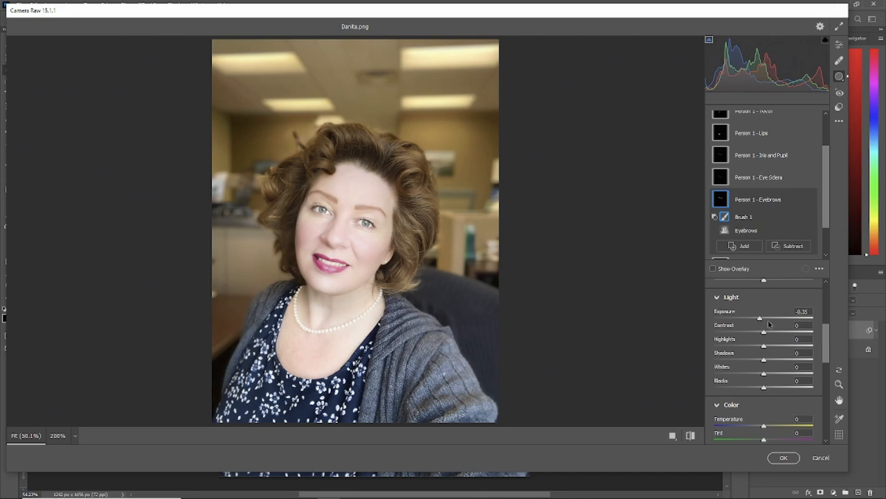
{"action": "mouse_move", "coordinate": [761, 322]}
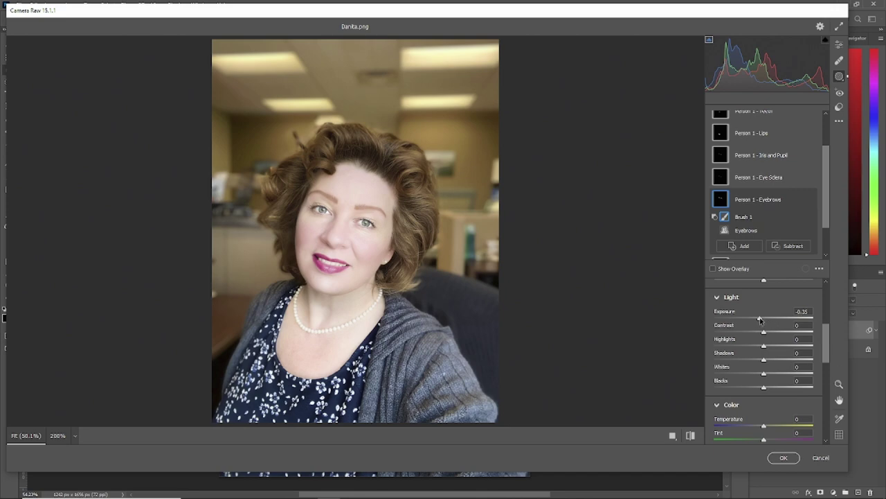
{"action": "scroll", "scroll_direction": "down", "scroll_amount": 3}
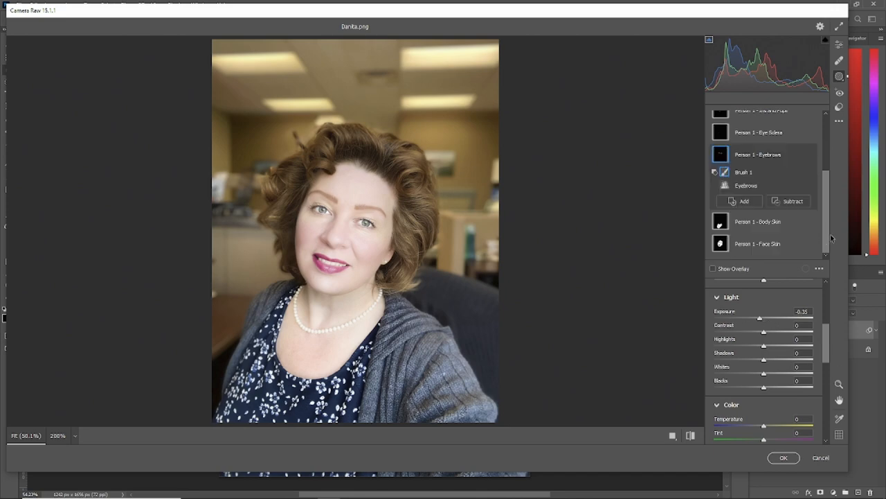
{"action": "left_click", "coordinate": [758, 222]}
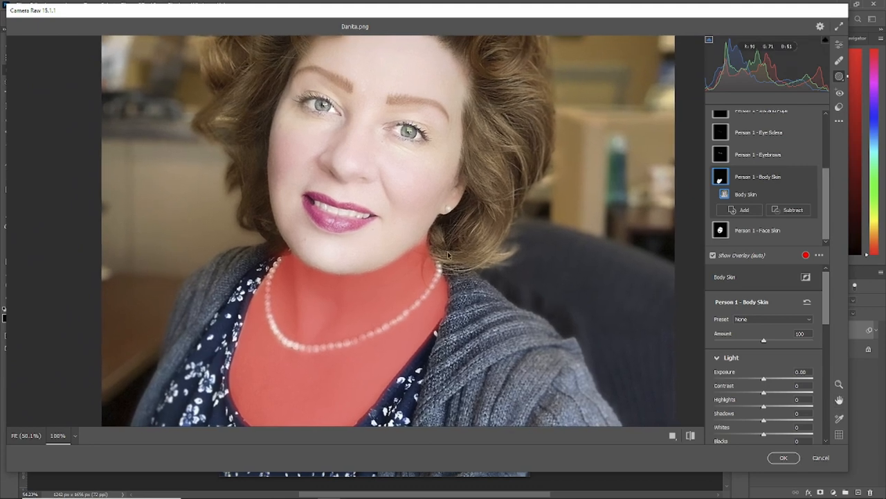
{"action": "mouse_move", "coordinate": [303, 265]}
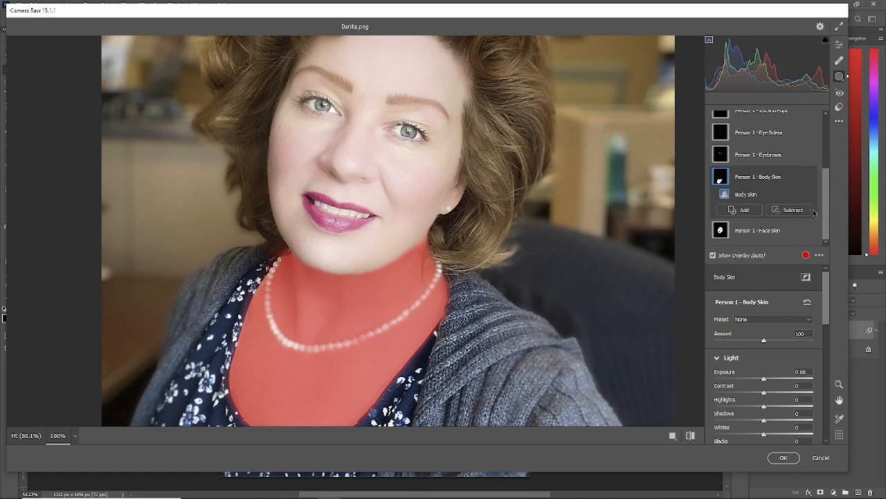
Exclude the pearl necklace from Body Skin via Subtract > Select Objects, plus a brush subtraction
{"action": "left_click", "coordinate": [791, 210]}
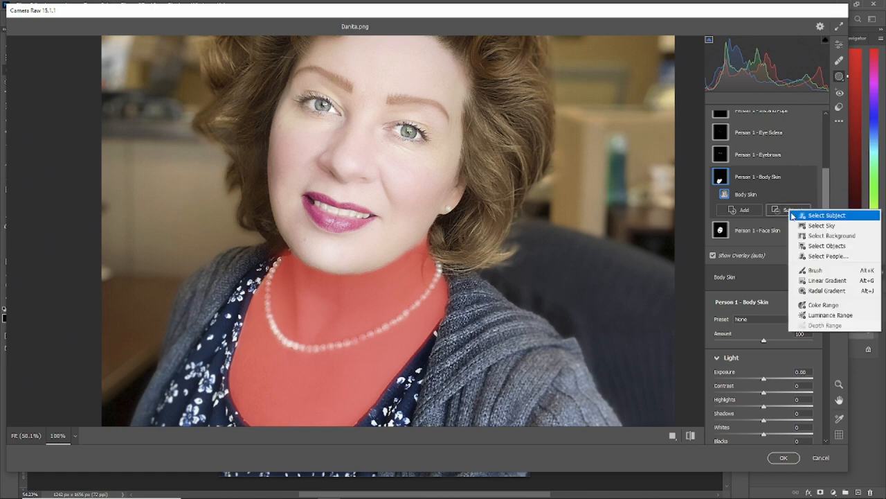
{"action": "mouse_move", "coordinate": [826, 246]}
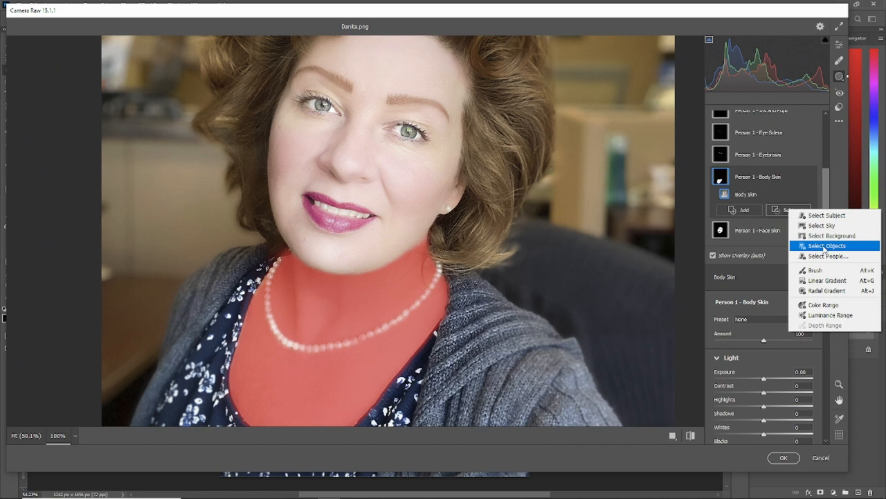
{"action": "left_click", "coordinate": [827, 245]}
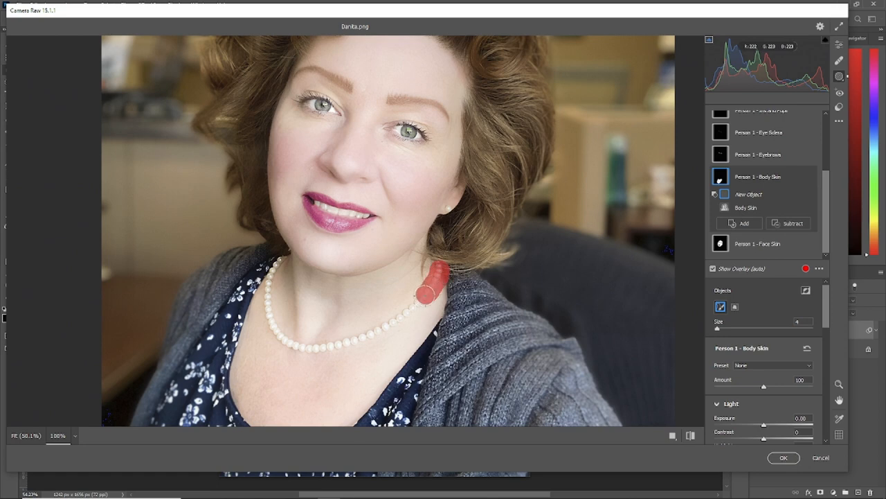
{"action": "left_click_drag", "start_coordinate": [426, 287], "coordinate": [298, 346]}
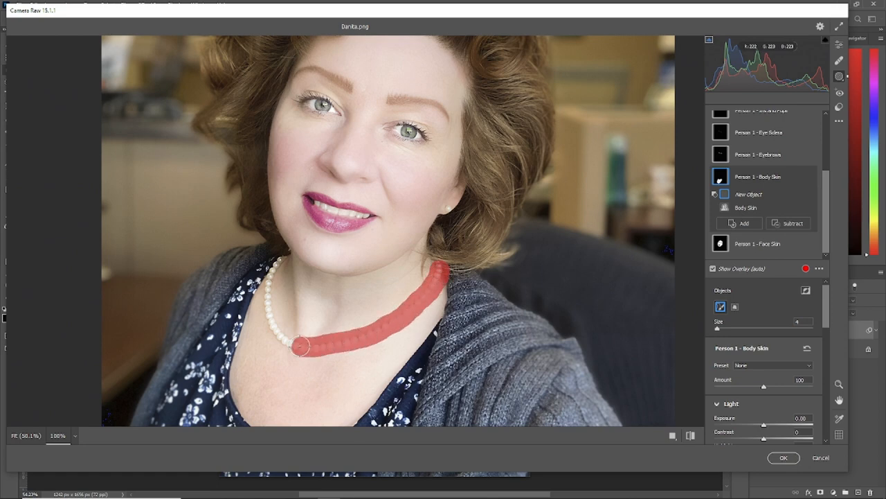
{"action": "left_click_drag", "start_coordinate": [300, 346], "coordinate": [265, 287]}
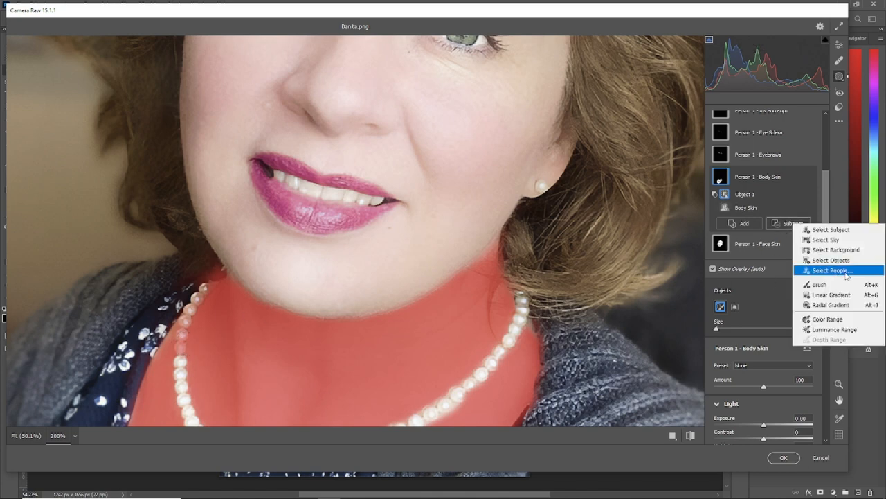
{"action": "left_click", "coordinate": [819, 284]}
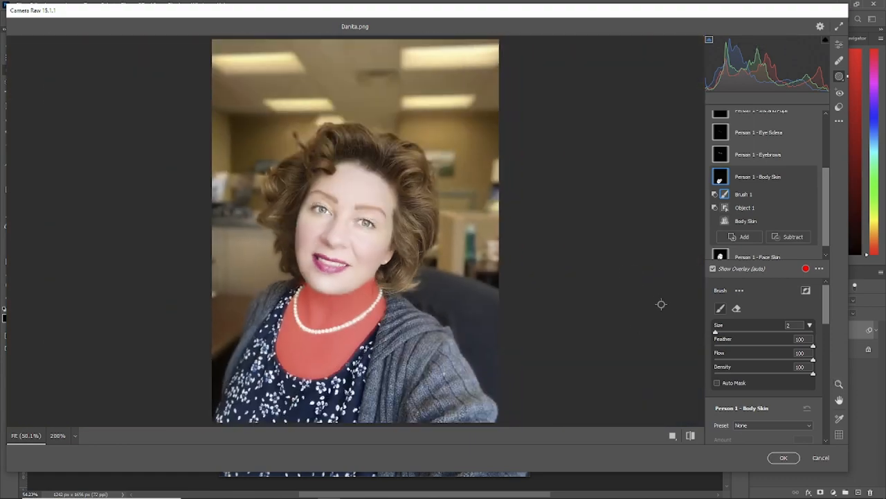
{"action": "mouse_move", "coordinate": [861, 275]}
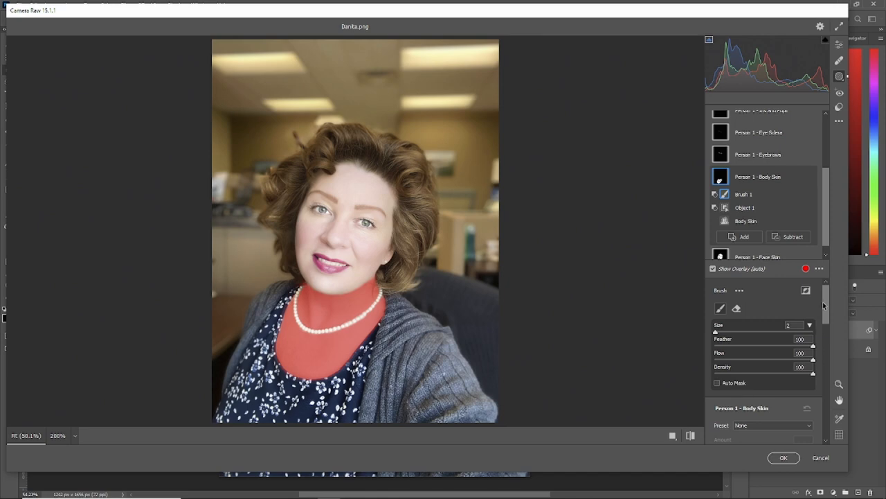
Set the Body Skin mask's Saturation to +35 and Tint to +2
{"action": "left_click", "coordinate": [713, 269]}
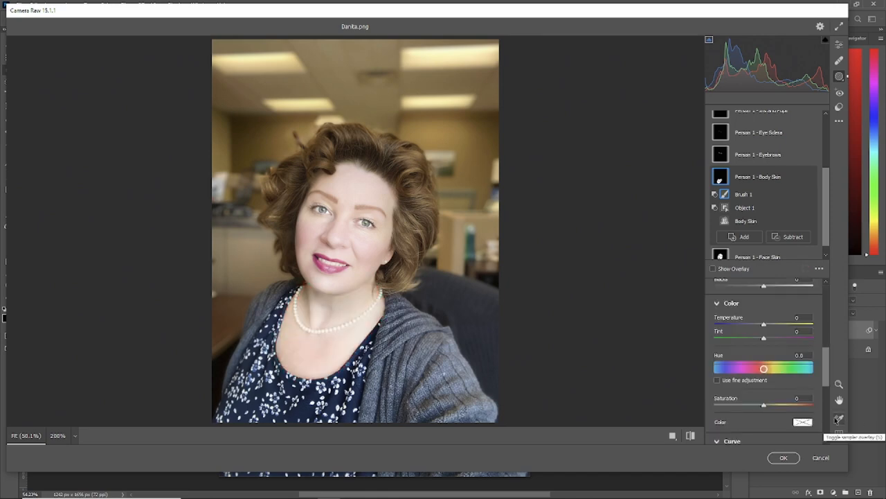
{"action": "left_click_drag", "start_coordinate": [764, 405], "coordinate": [764, 405]}
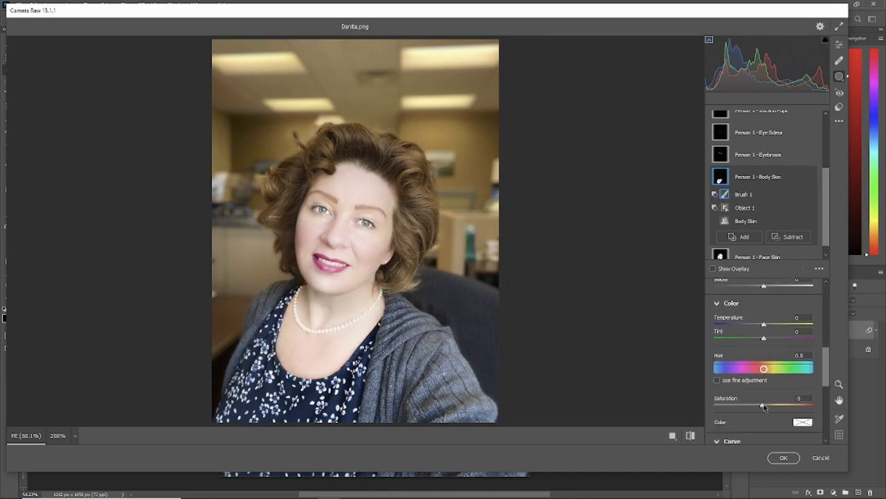
{"action": "left_click_drag", "start_coordinate": [763, 406], "coordinate": [792, 407]}
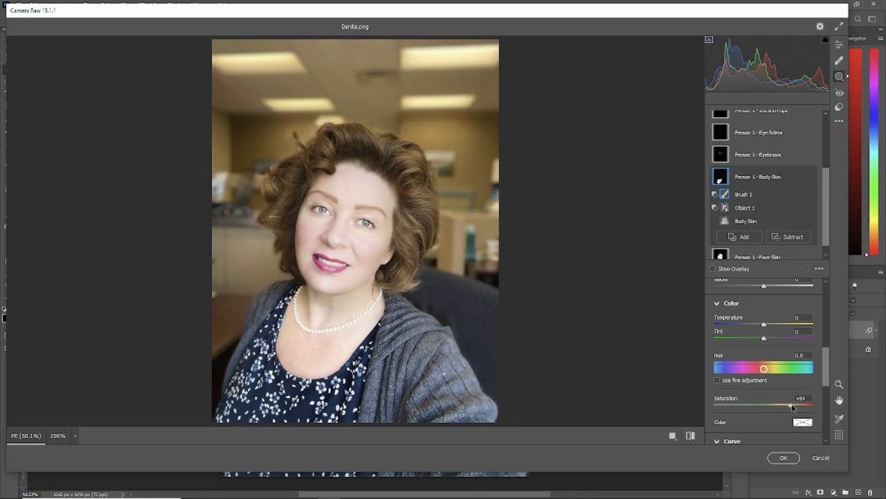
{"action": "left_click_drag", "start_coordinate": [791, 406], "coordinate": [781, 406]}
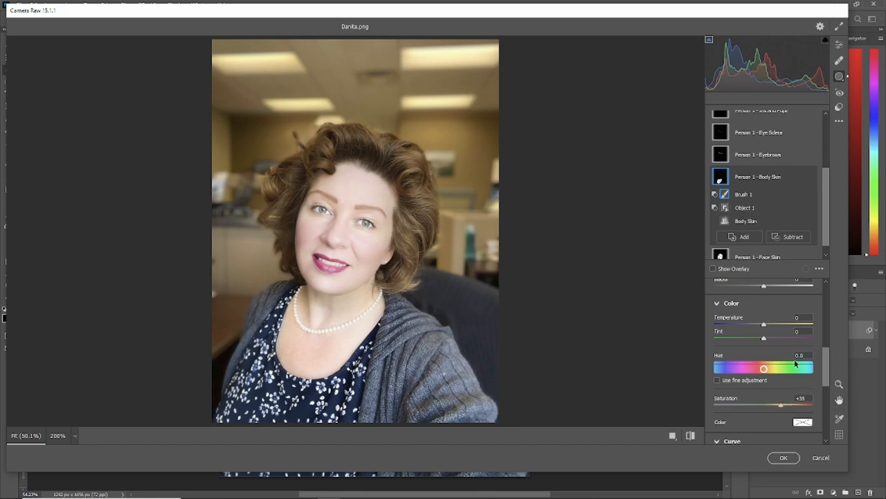
{"action": "left_click_drag", "start_coordinate": [764, 338], "coordinate": [765, 338]}
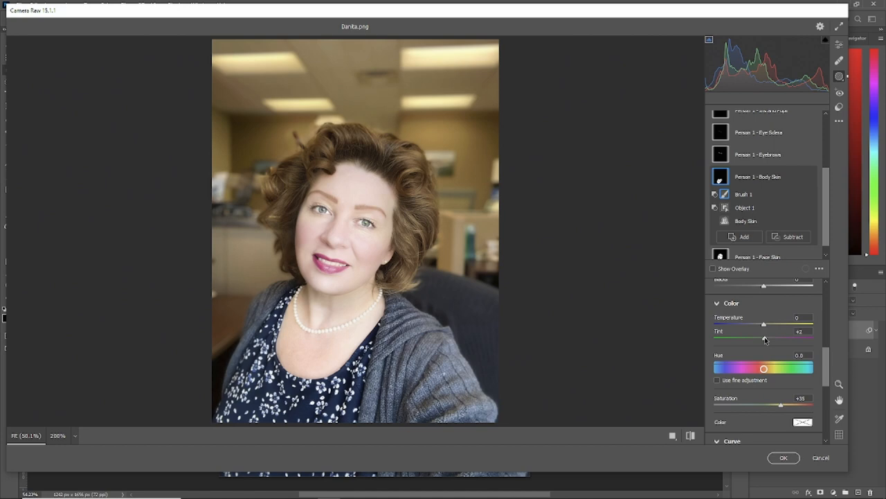
{"action": "left_click_drag", "start_coordinate": [765, 339], "coordinate": [769, 339]}
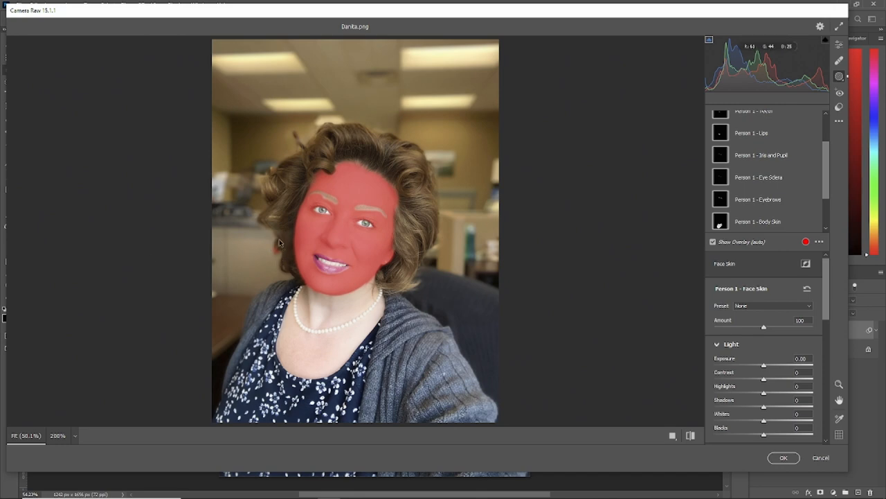
{"action": "mouse_move", "coordinate": [288, 268]}
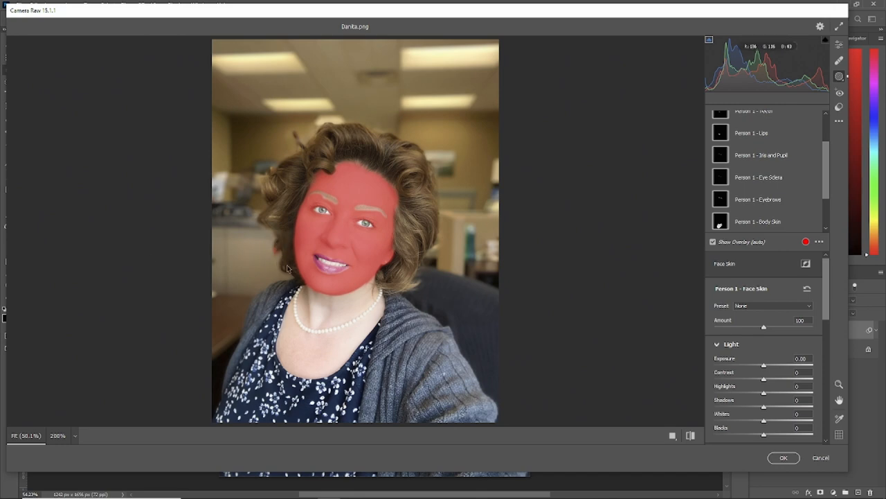
{"action": "mouse_move", "coordinate": [819, 211]}
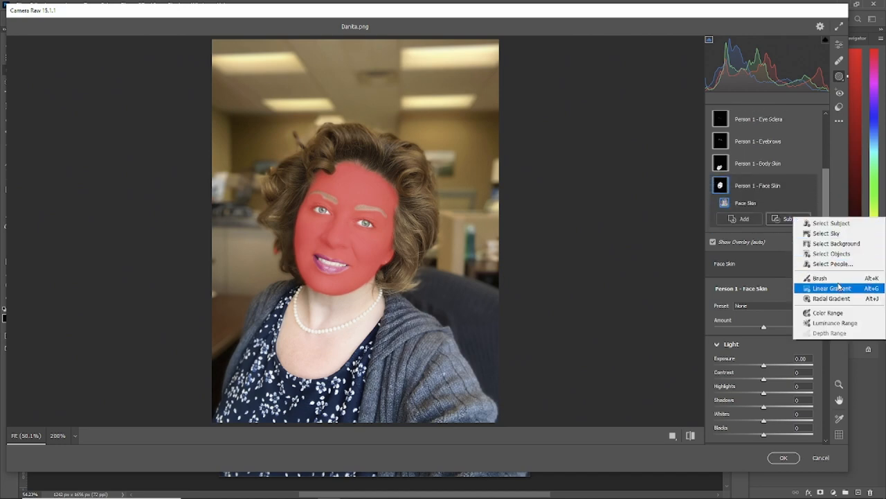
Add a Brush subtraction to the Face Skin mask and show its Light adjustments
{"action": "left_click", "coordinate": [820, 278]}
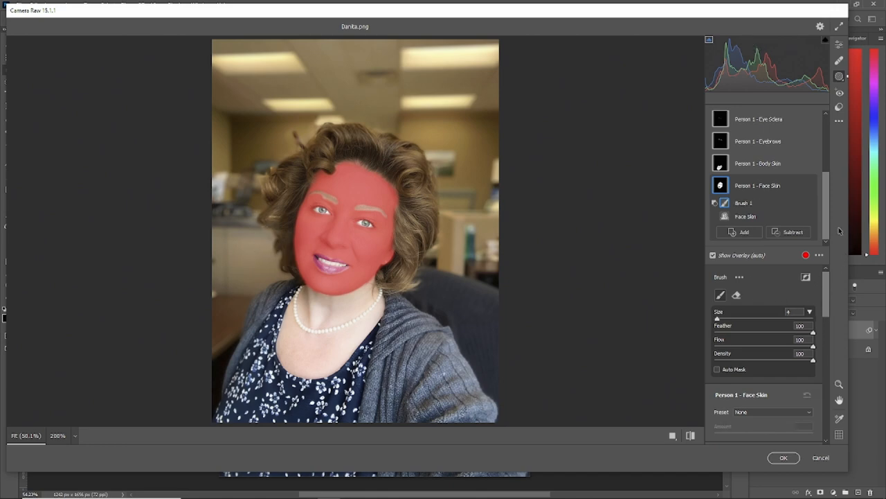
{"action": "mouse_move", "coordinate": [826, 292]}
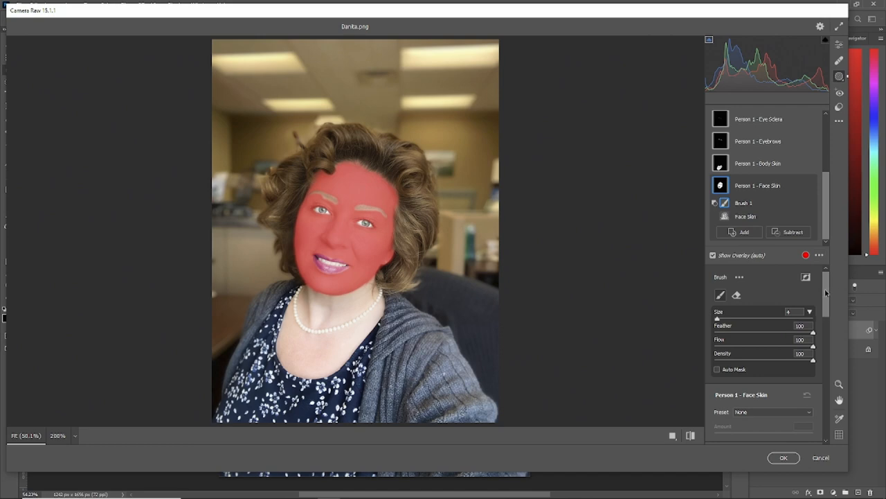
{"action": "left_click", "coordinate": [712, 255]}
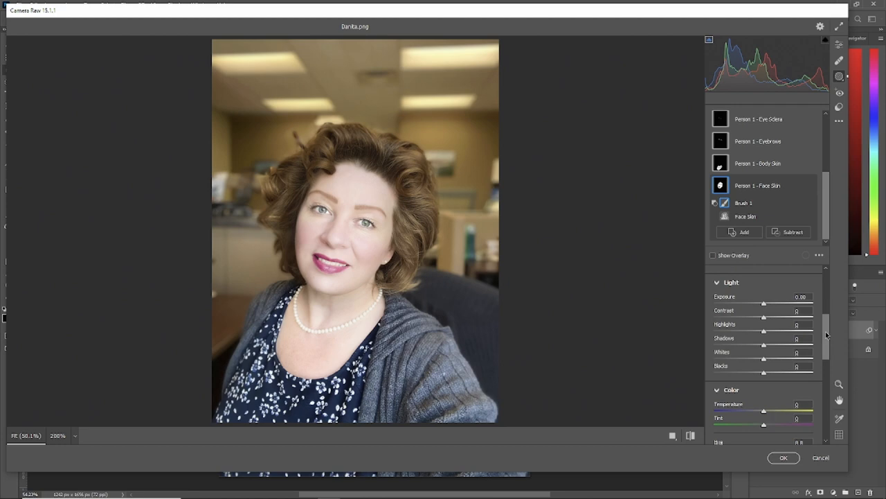
Lower Face Skin Highlights to -48 and lift Shadows to +19
{"action": "scroll", "scroll_direction": "down", "scroll_amount": 3}
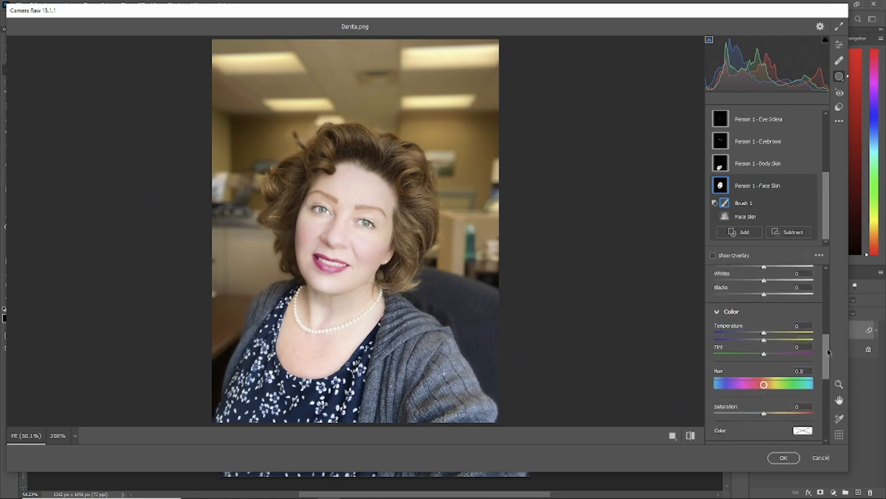
{"action": "scroll", "scroll_direction": "up", "scroll_amount": 3}
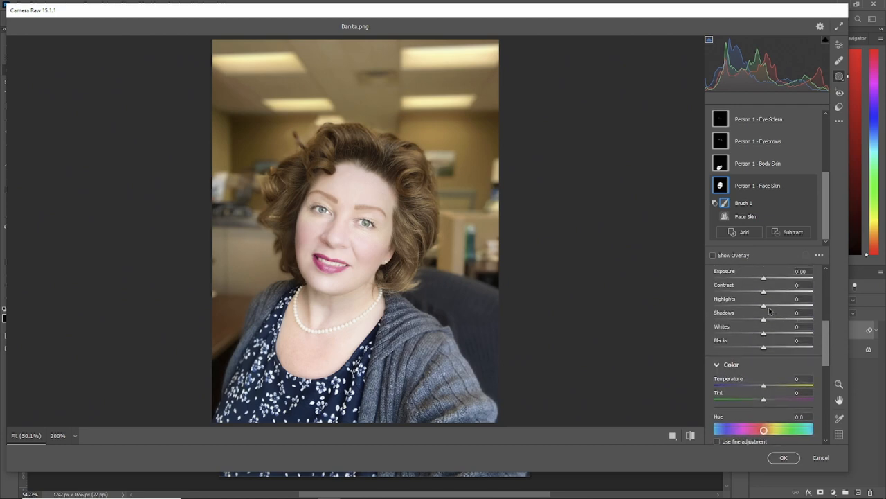
{"action": "left_click_drag", "start_coordinate": [764, 306], "coordinate": [740, 305]}
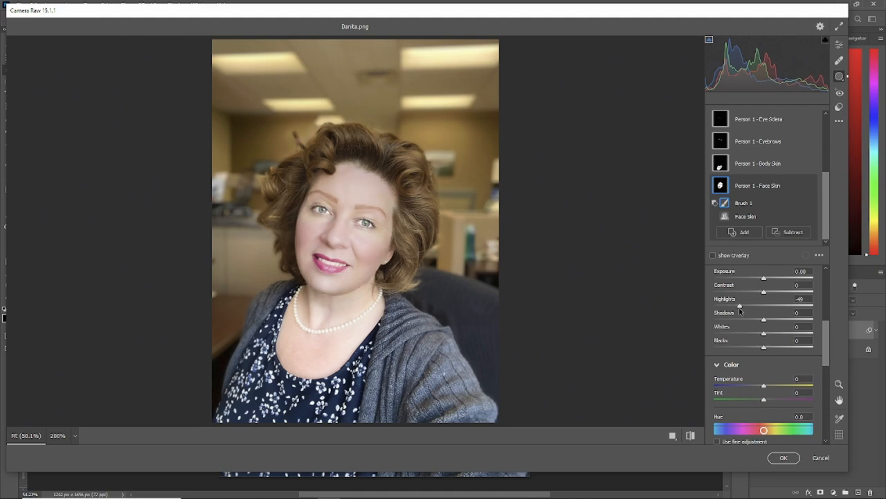
{"action": "left_click_drag", "start_coordinate": [764, 318], "coordinate": [772, 318]}
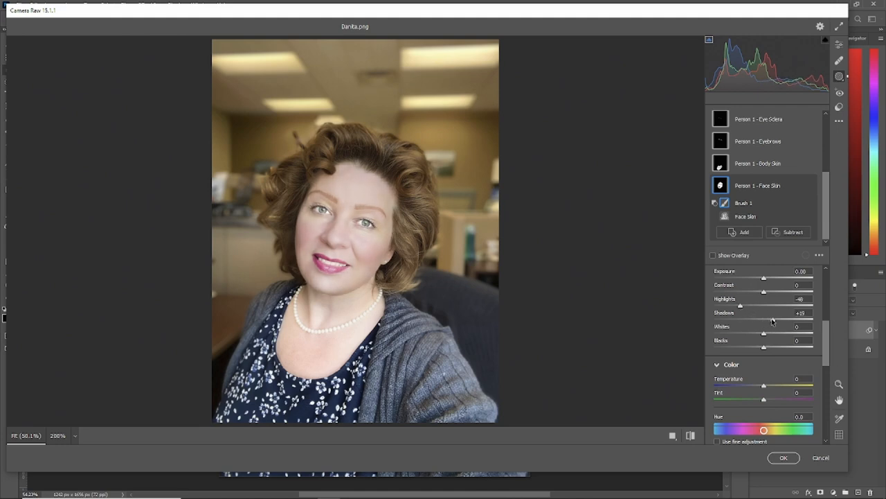
{"action": "scroll", "scroll_direction": "down", "scroll_amount": 3}
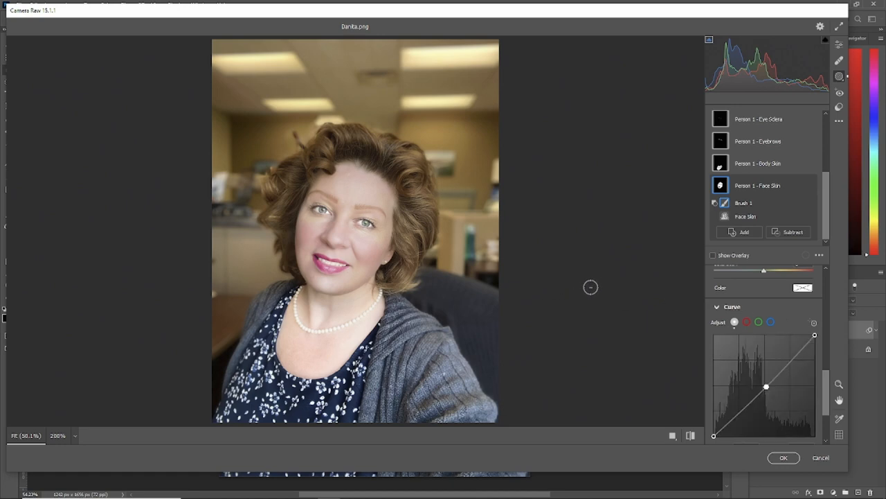
{"action": "mouse_move", "coordinate": [844, 213]}
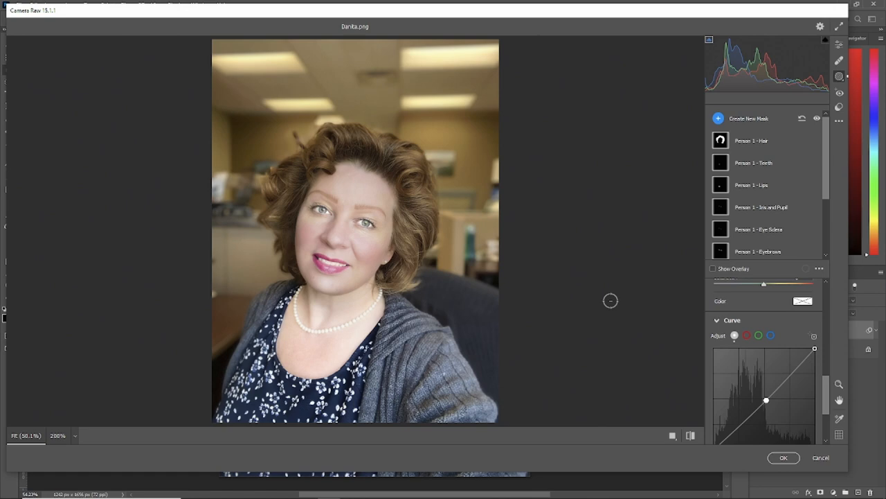
{"action": "mouse_move", "coordinate": [607, 298]}
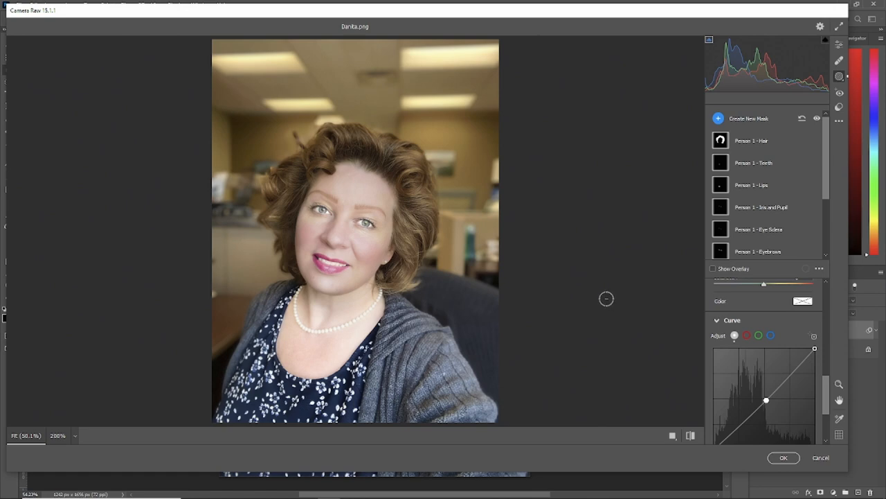
{"action": "mouse_move", "coordinate": [821, 457]}
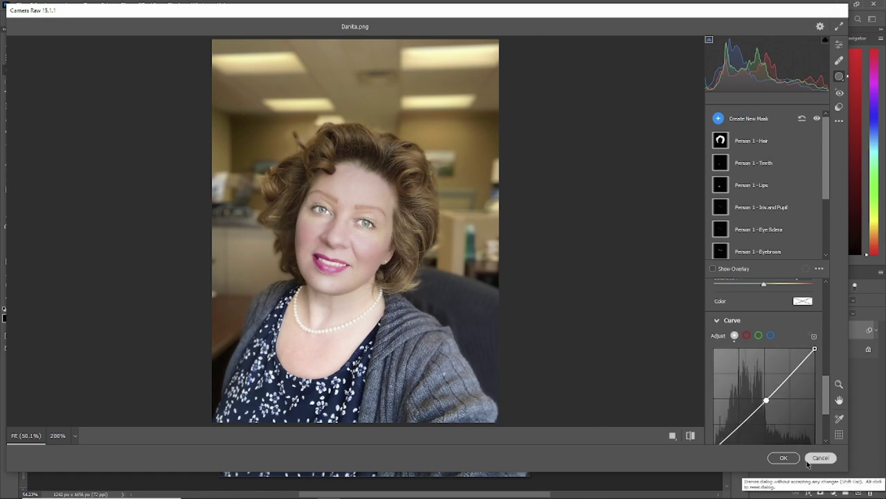
Apply the Camera Raw edits and toggle Layer 1's visibility to compare before and after
{"action": "left_click", "coordinate": [784, 457]}
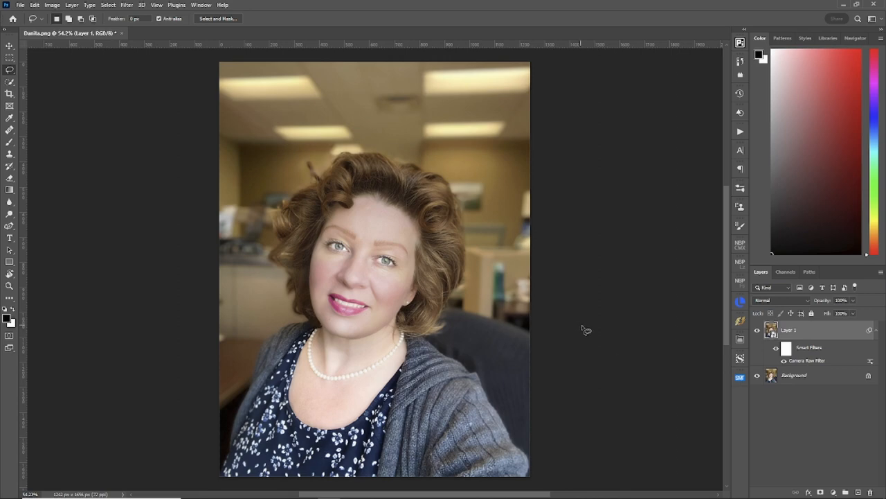
{"action": "left_click", "coordinate": [757, 329]}
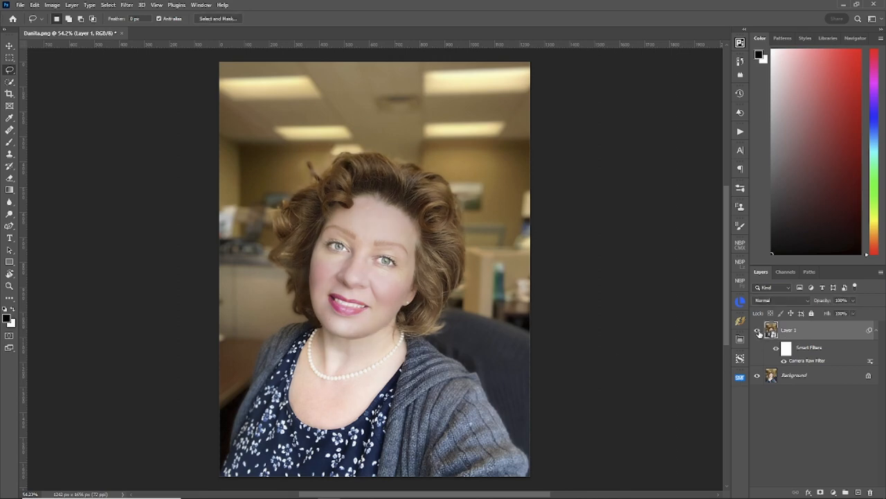
{"action": "left_click", "coordinate": [758, 330]}
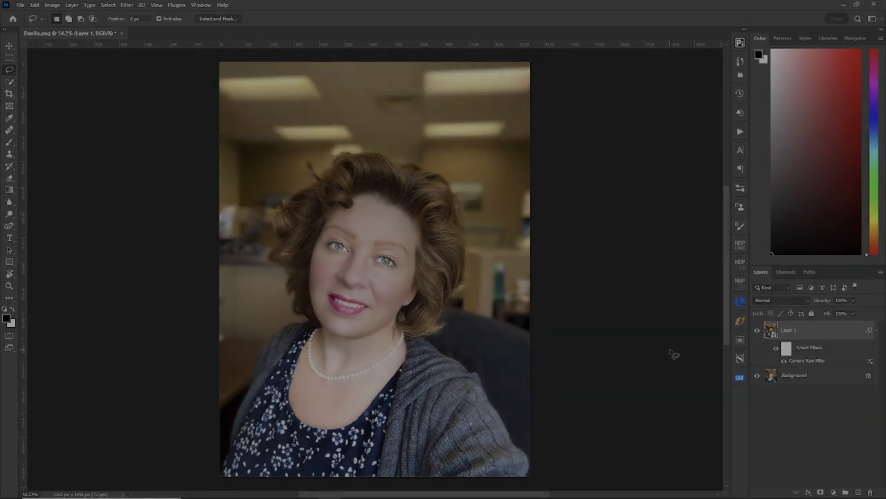